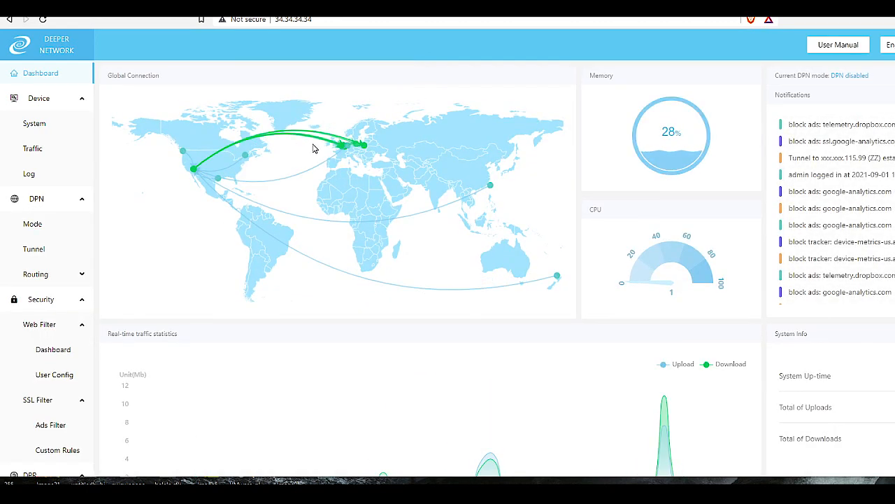
pyautogui.moveTo(283, 172)
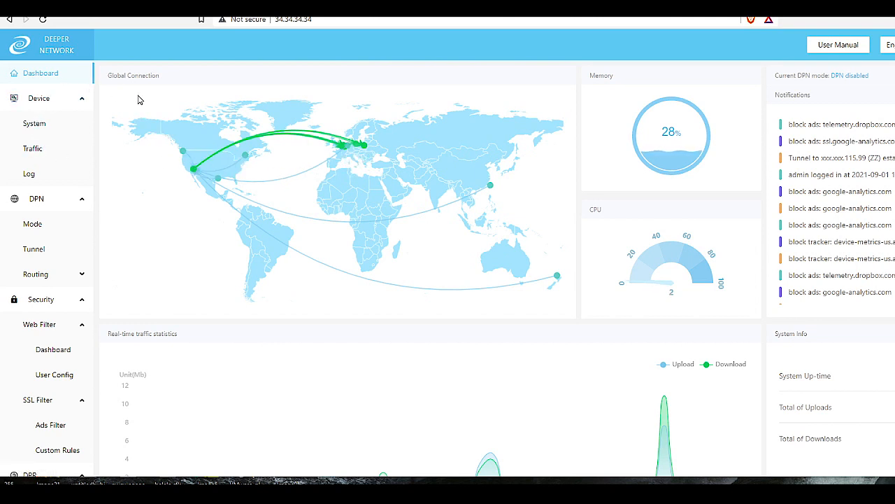
pyautogui.moveTo(207, 138)
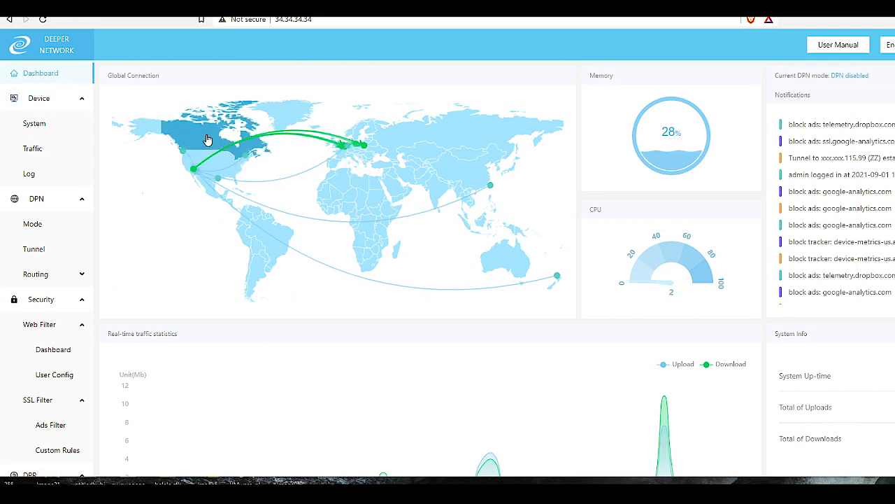
pyautogui.moveTo(193, 170)
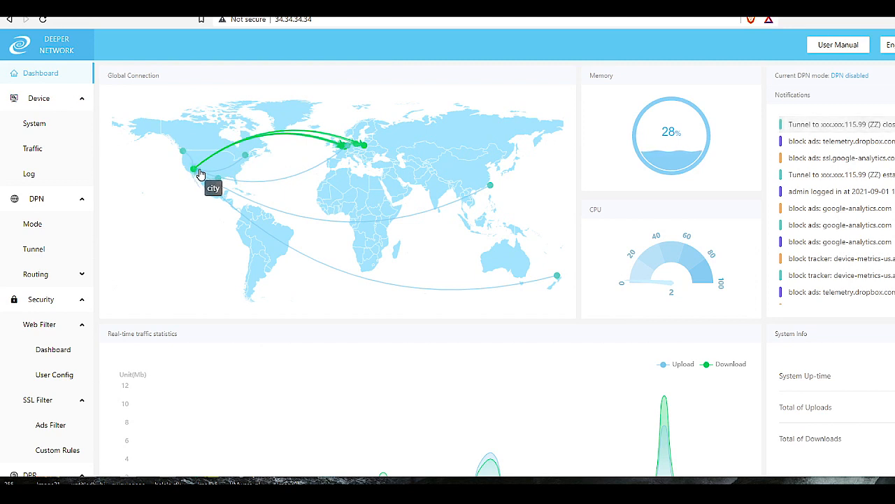
pyautogui.moveTo(304, 143)
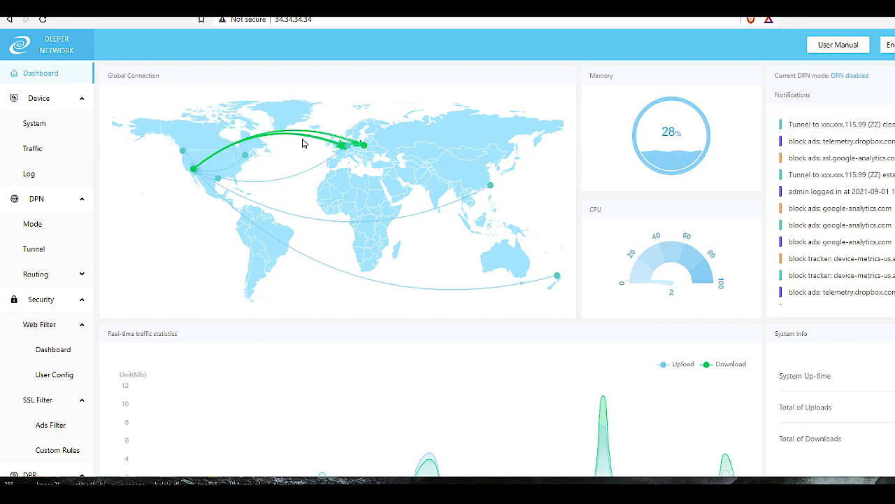
pyautogui.moveTo(488, 193)
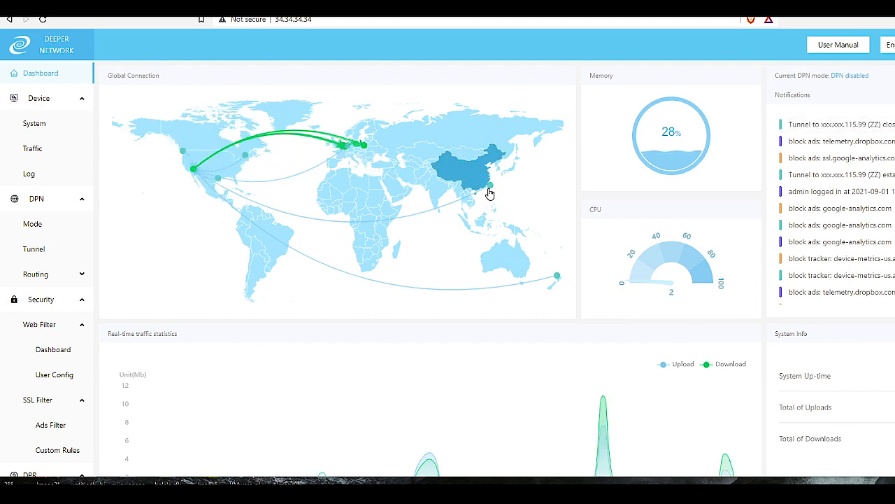
pyautogui.moveTo(235, 216)
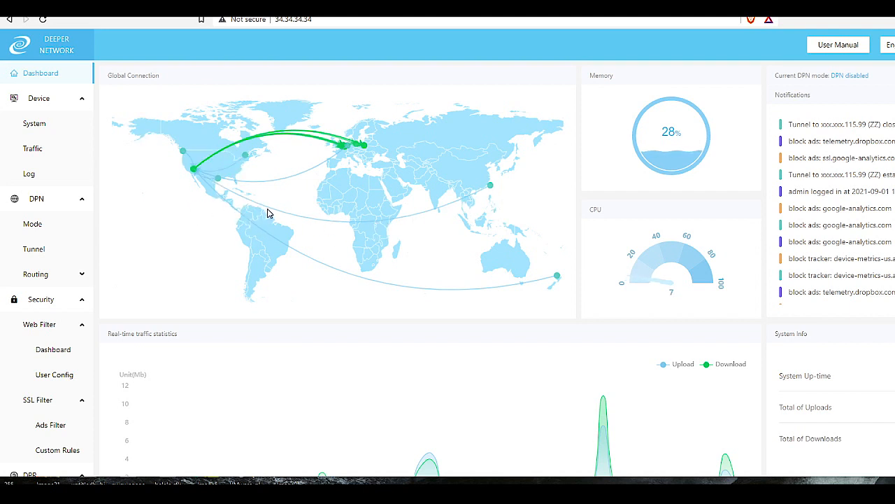
pyautogui.moveTo(451, 181)
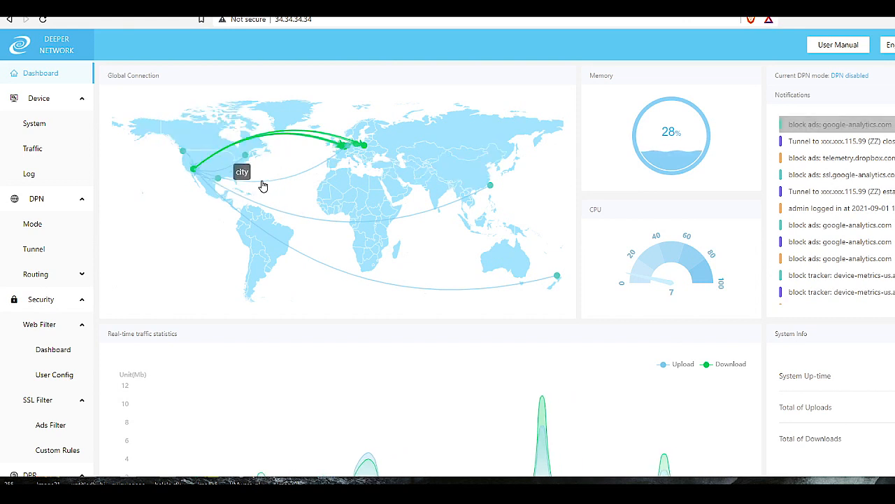
pyautogui.moveTo(305, 183)
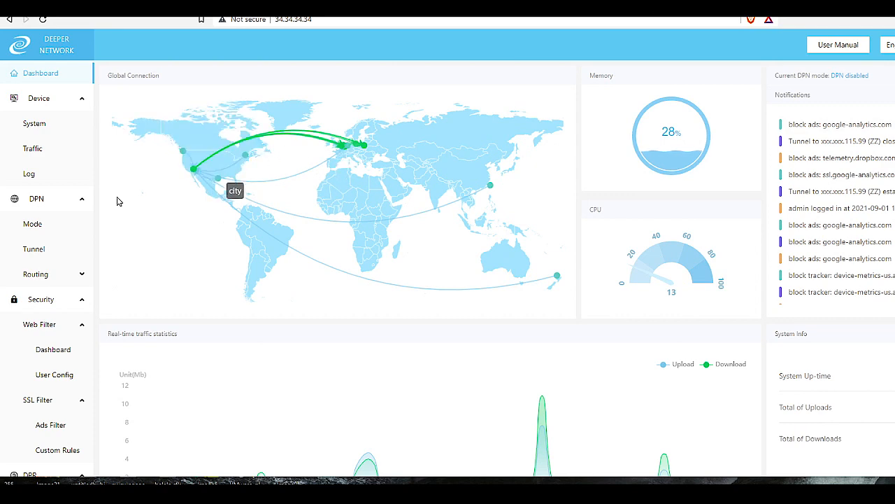
pyautogui.moveTo(40, 132)
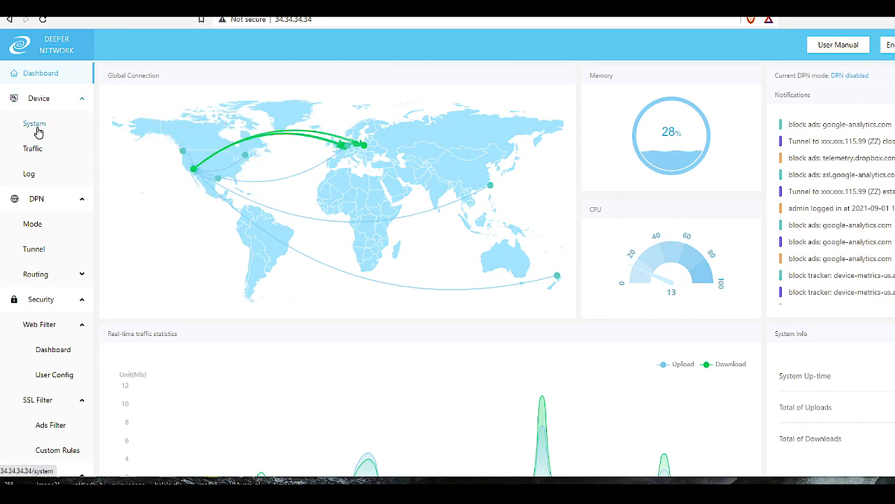
# View the Device System page and highlight software version 1.1.0.rel
pyautogui.click(34, 123)
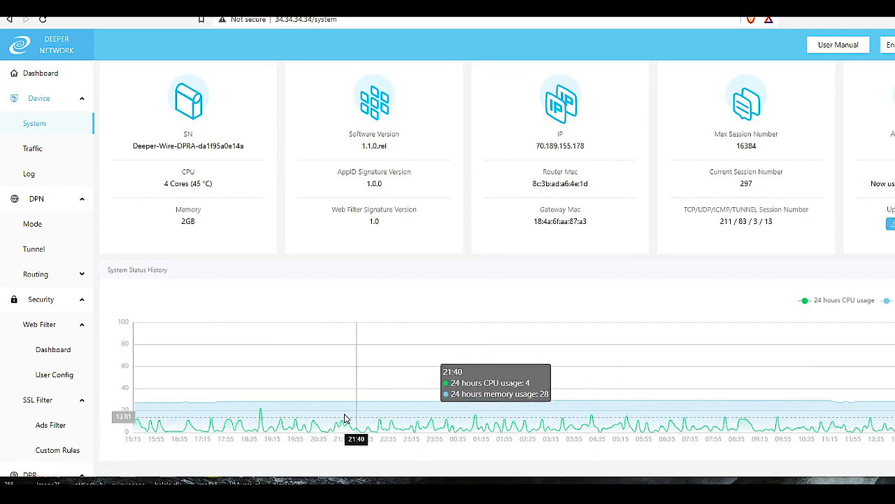
pyautogui.moveTo(498, 420)
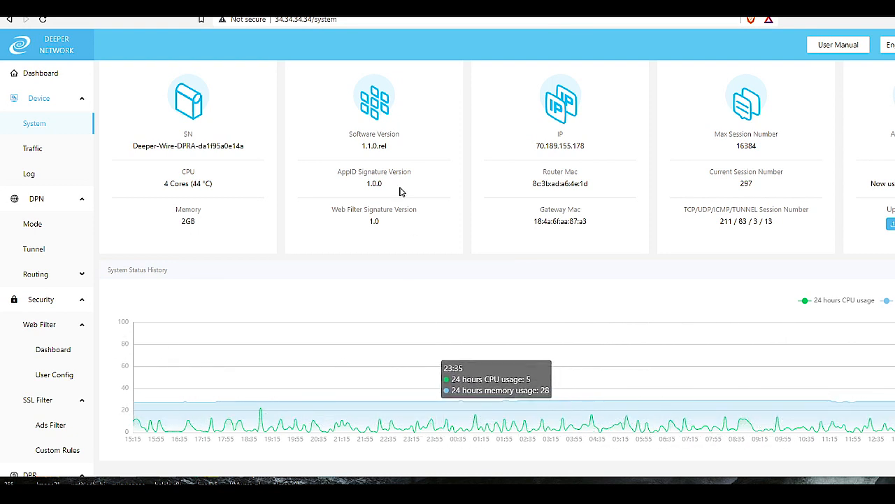
pyautogui.moveTo(363, 146)
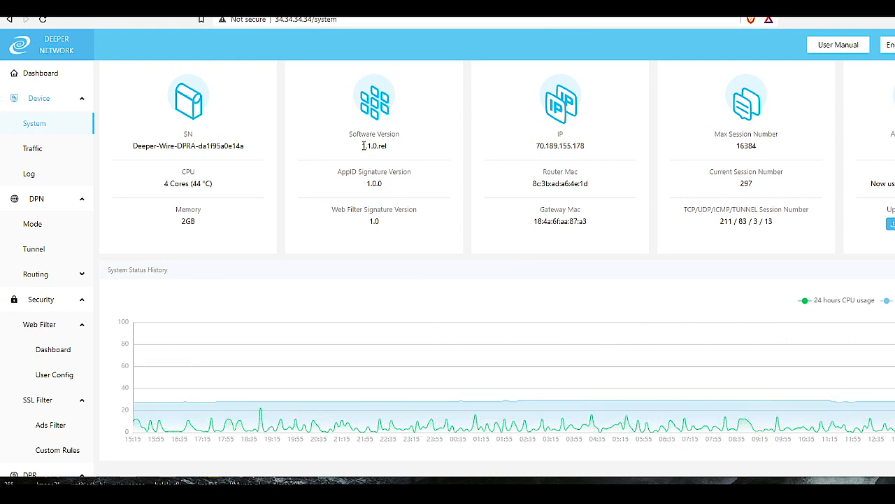
pyautogui.doubleClick(374, 145)
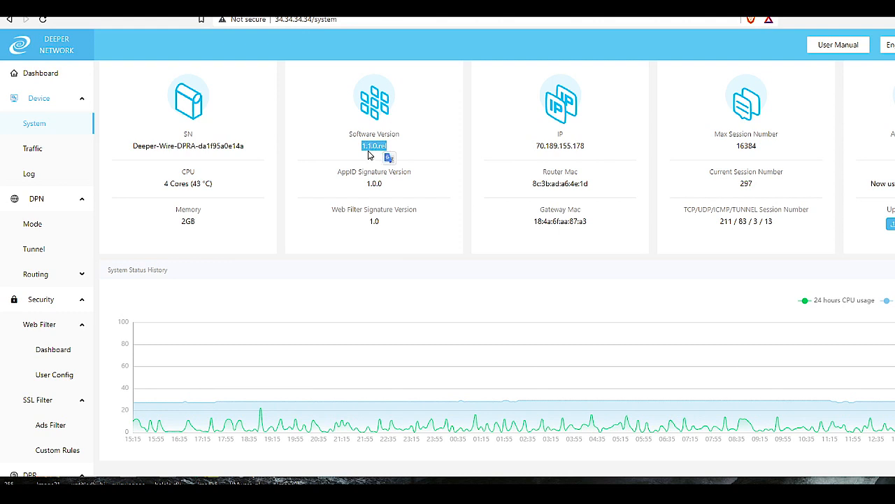
pyautogui.moveTo(378, 156)
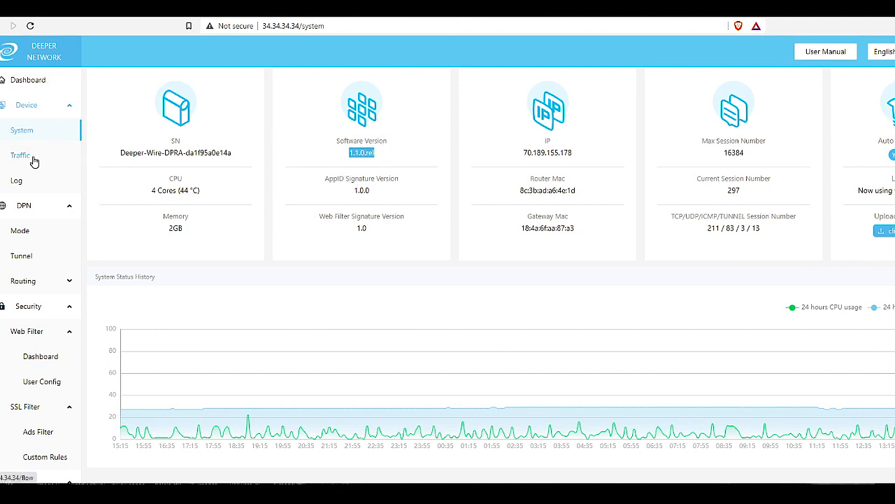
# Browse Traffic stats and the event Log, then reach DPN Mode showing DPN disabled
pyautogui.click(19, 154)
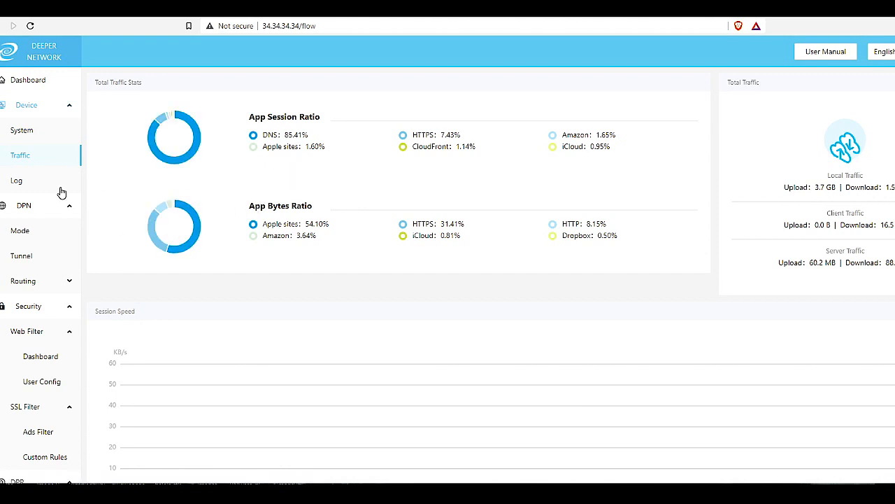
pyautogui.click(24, 181)
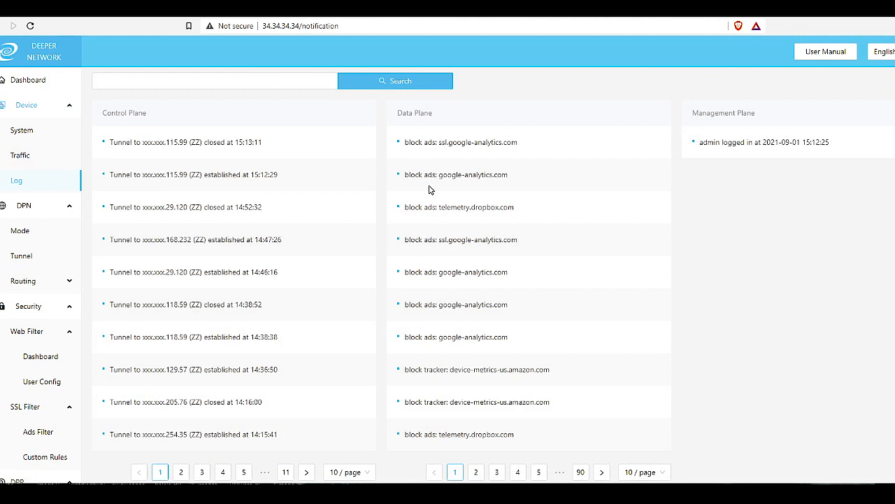
pyautogui.moveTo(453, 144)
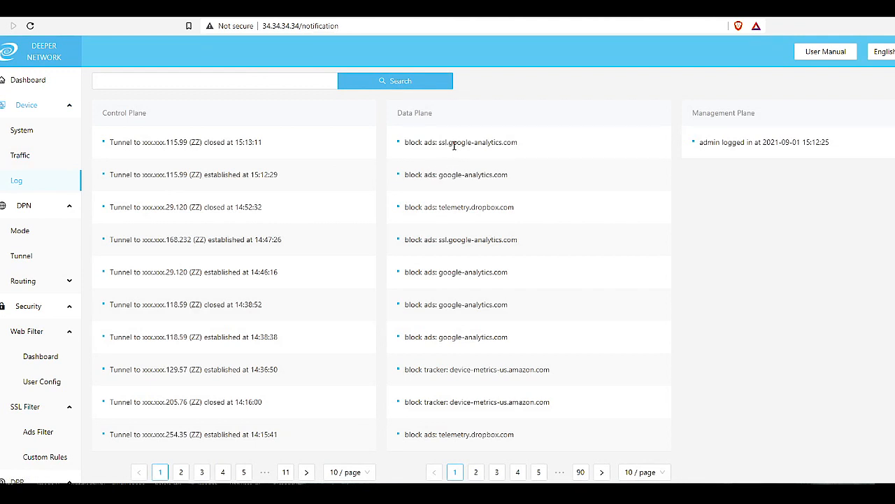
pyautogui.moveTo(461, 294)
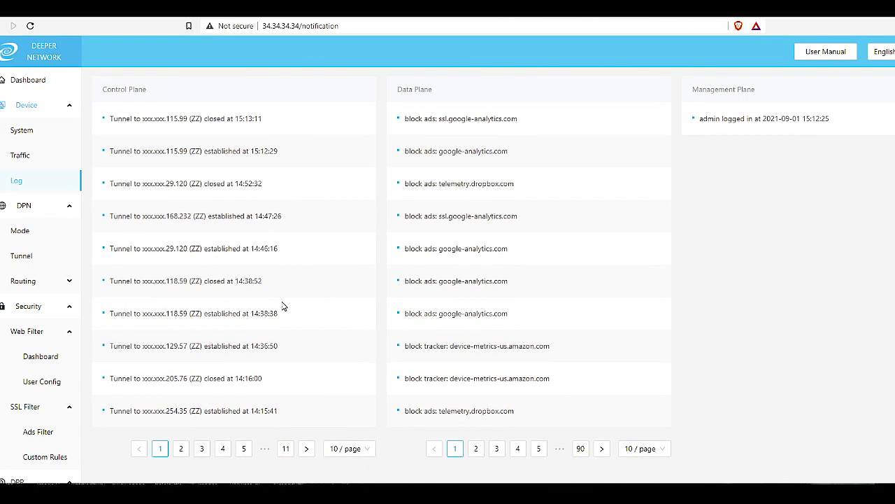
pyautogui.click(20, 229)
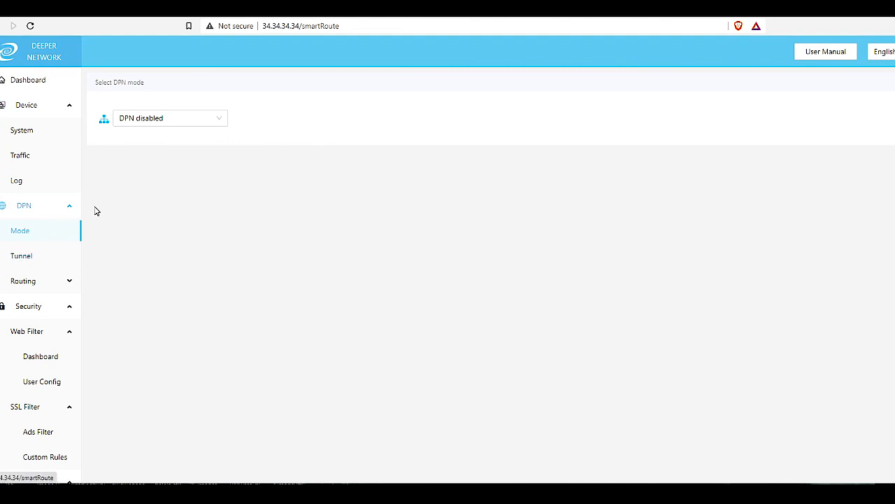
# Set DPN mode to full route and bring up the tunnel choices for routing
pyautogui.click(170, 117)
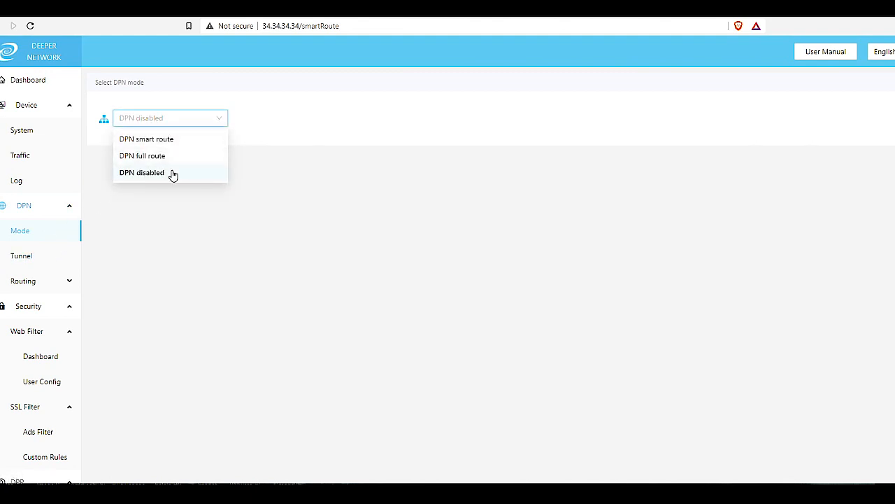
pyautogui.moveTo(174, 174)
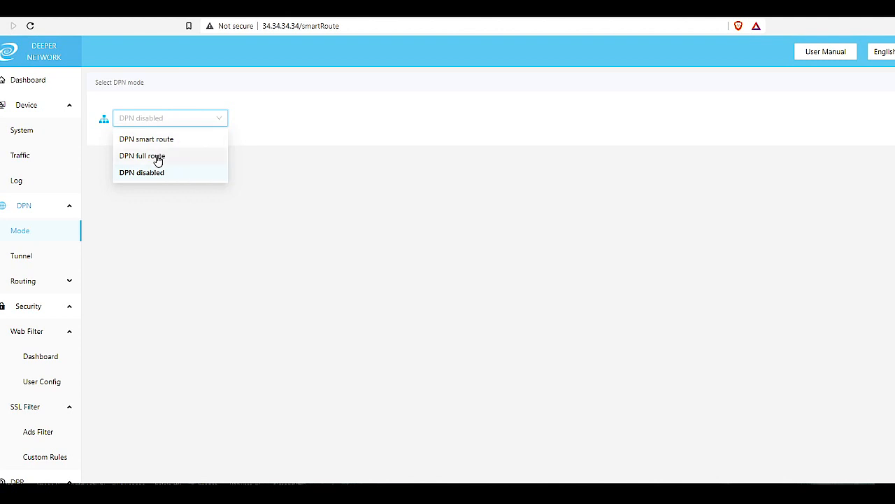
pyautogui.click(142, 156)
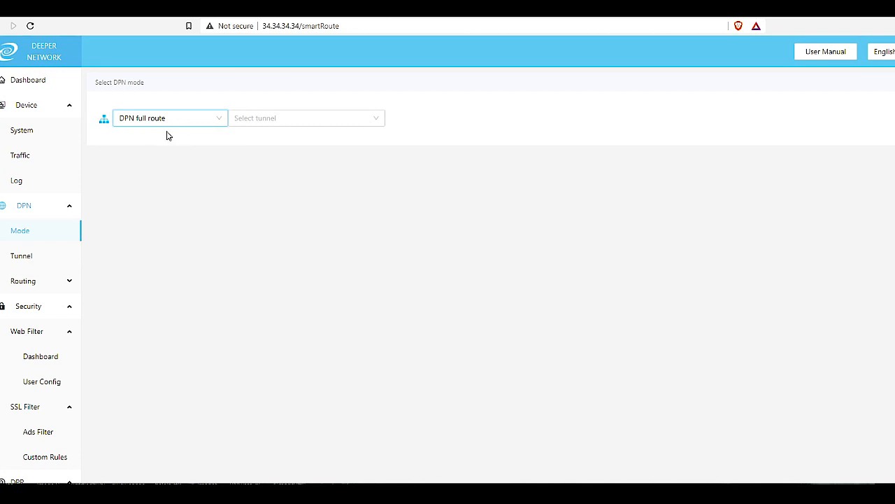
pyautogui.moveTo(168, 132)
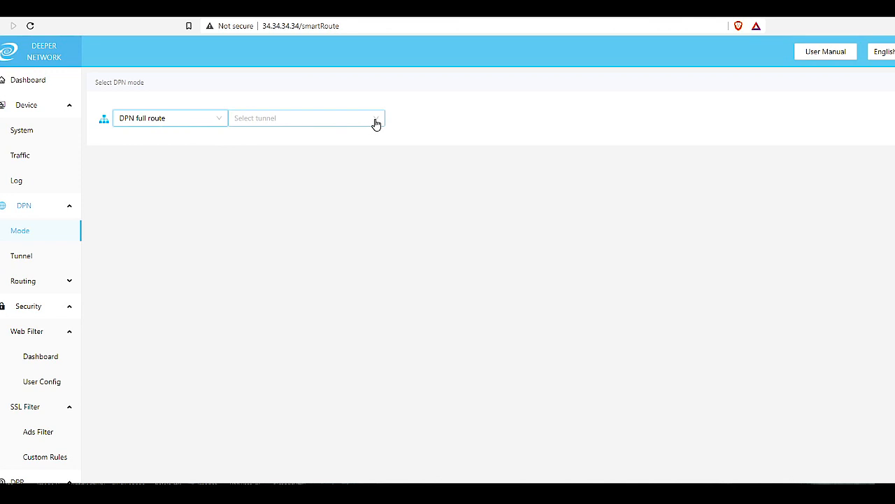
pyautogui.click(375, 118)
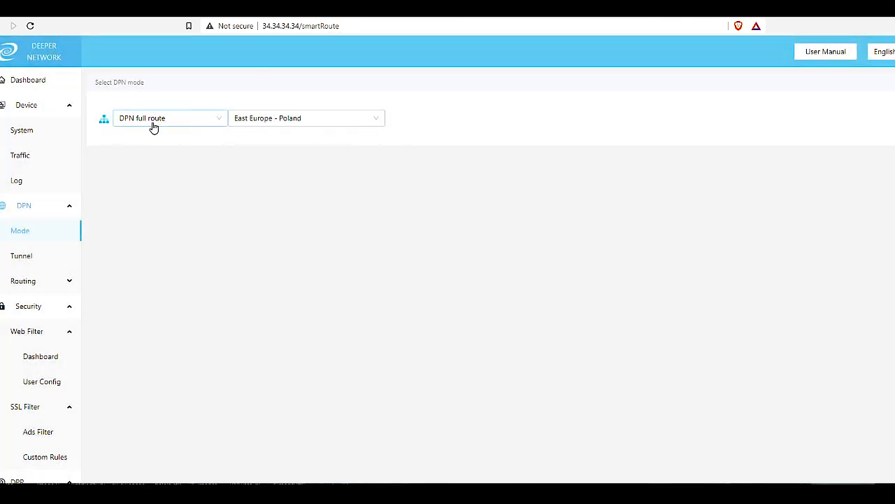
pyautogui.moveTo(203, 135)
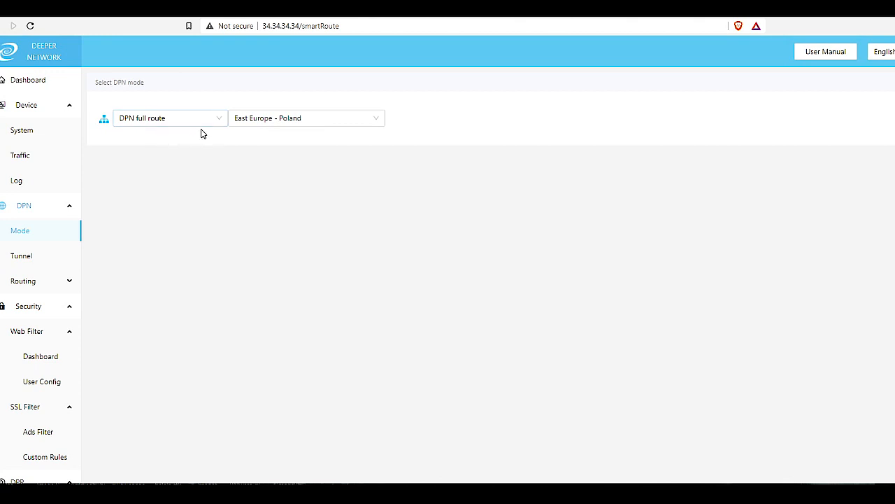
pyautogui.moveTo(275, 127)
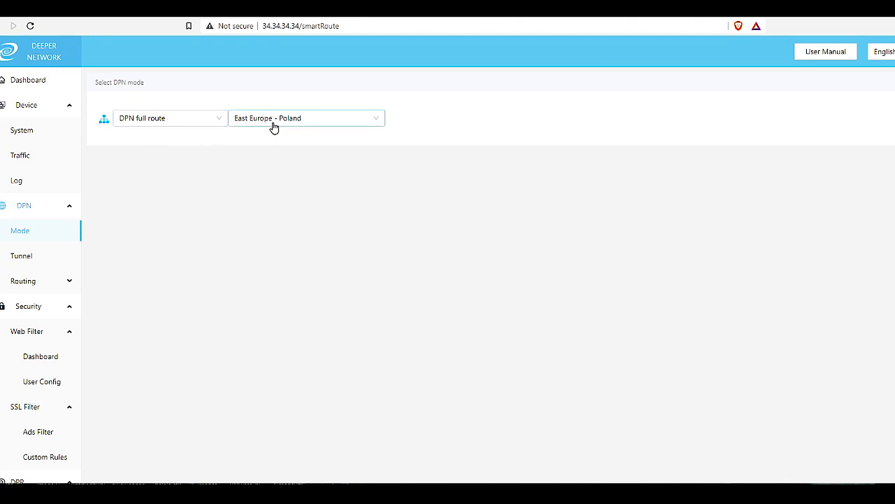
pyautogui.moveTo(167, 129)
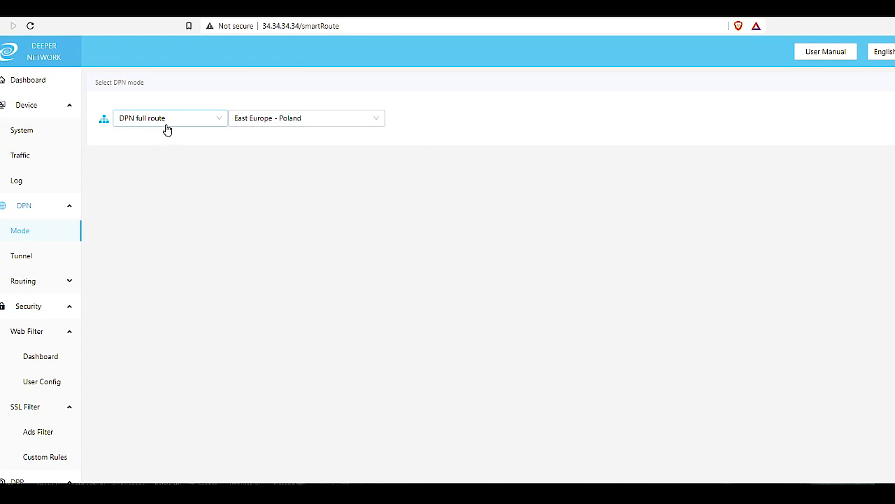
pyautogui.moveTo(162, 128)
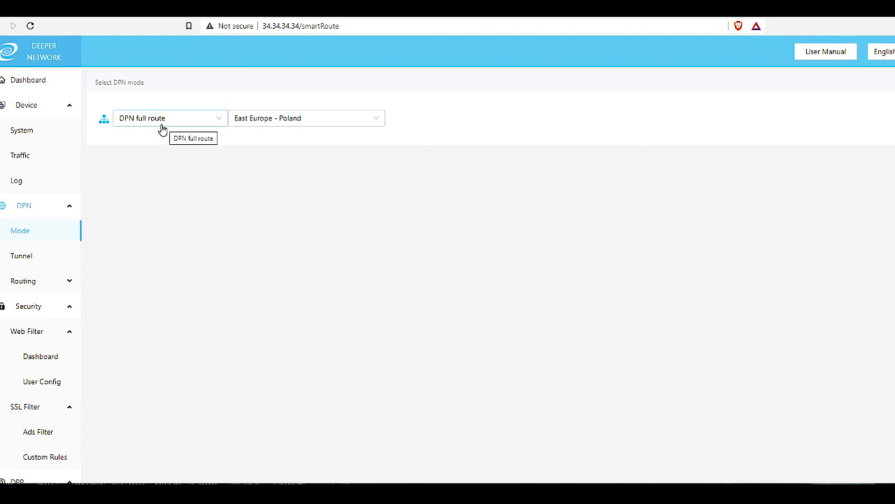
pyautogui.click(170, 117)
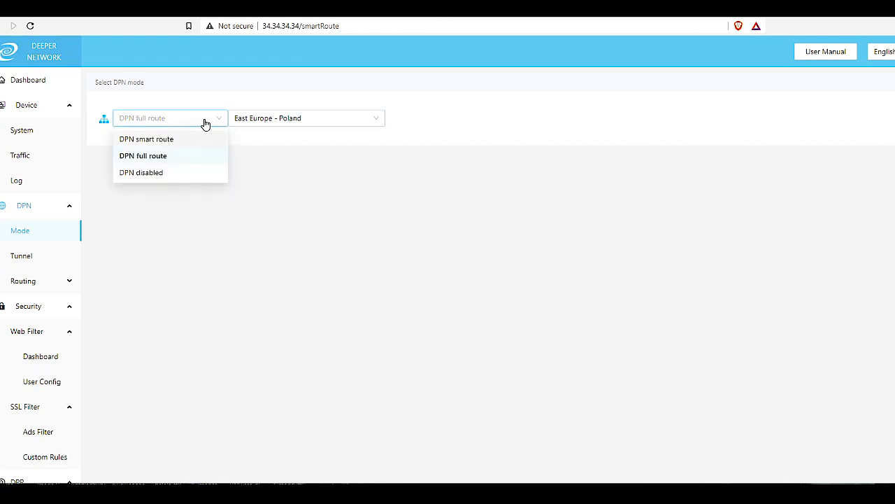
pyautogui.click(143, 155)
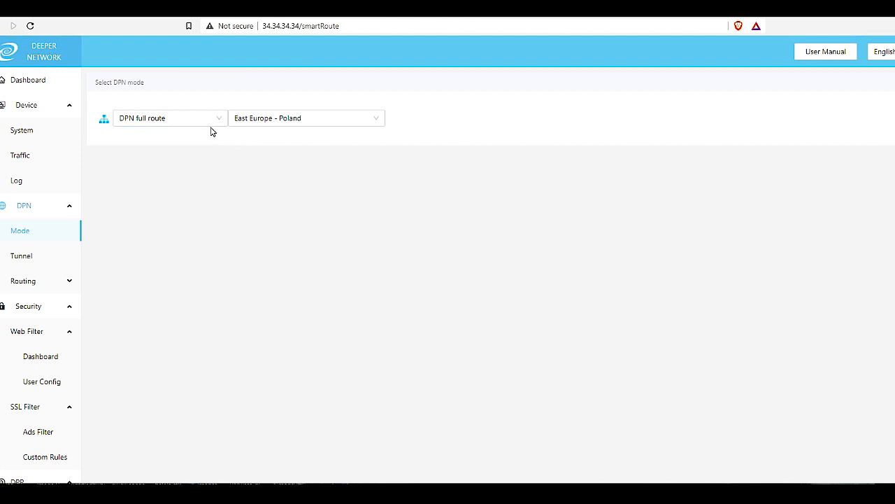
pyautogui.moveTo(180, 129)
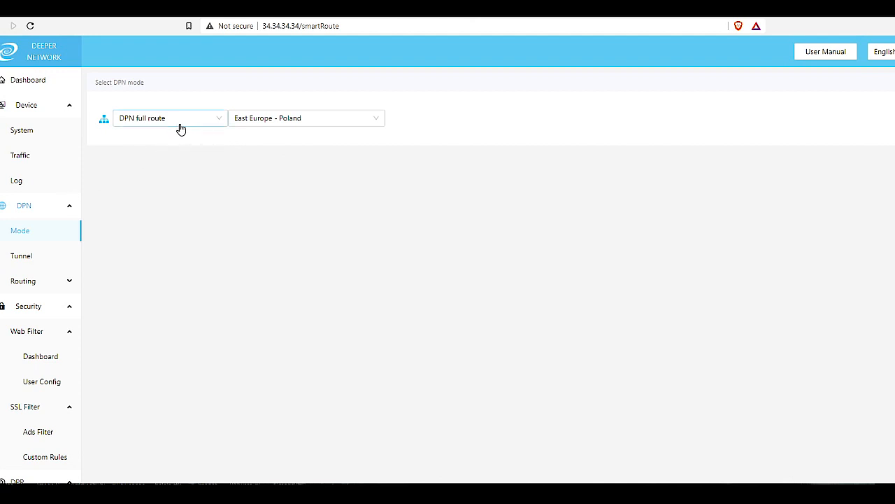
pyautogui.moveTo(203, 127)
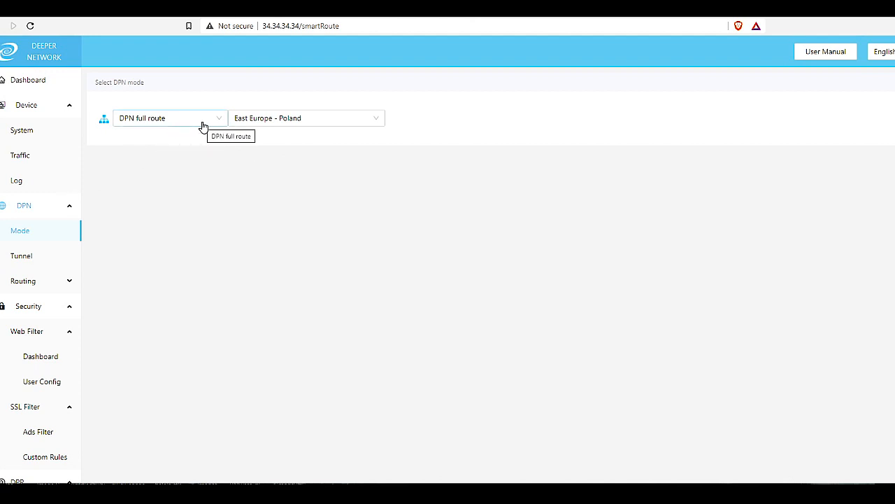
pyautogui.click(169, 118)
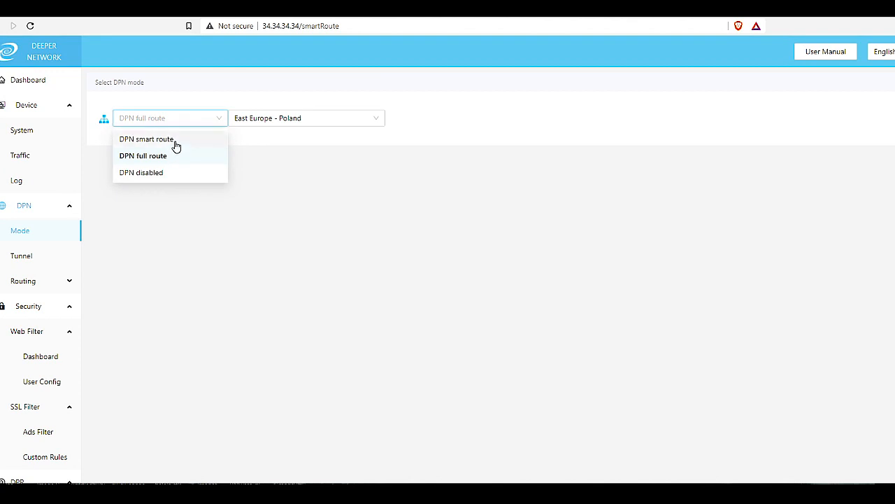
pyautogui.click(145, 139)
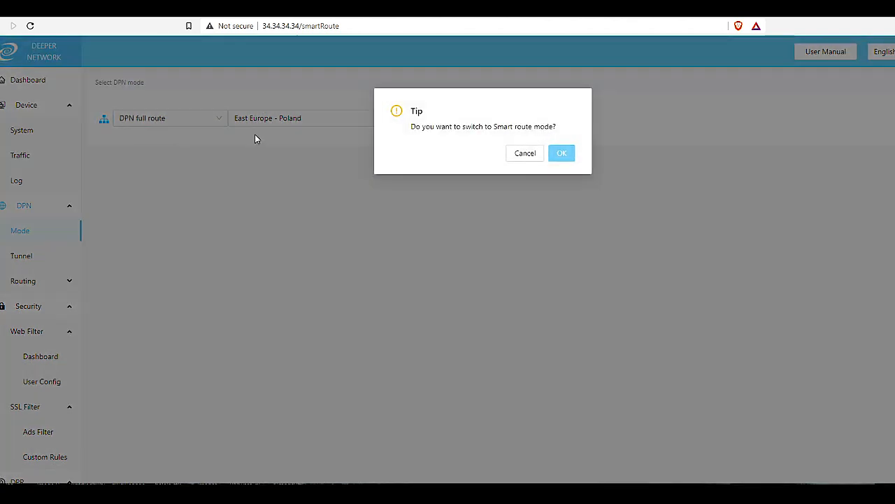
pyautogui.click(525, 152)
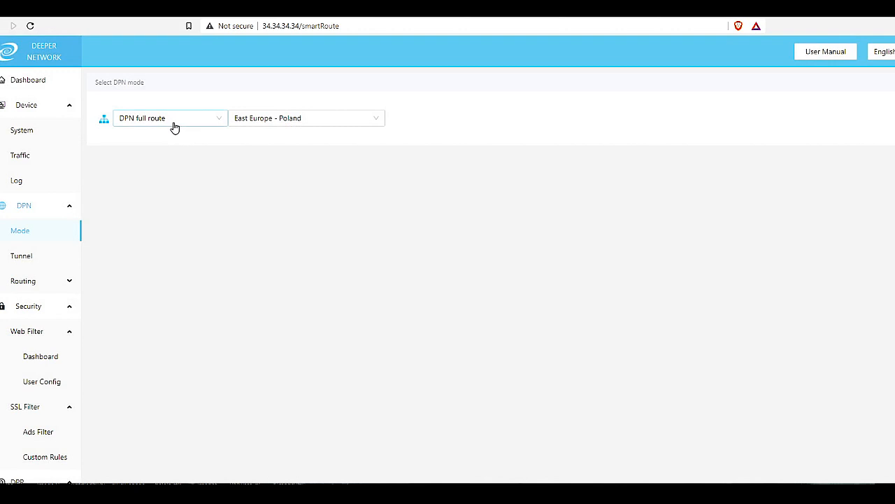
pyautogui.moveTo(218, 126)
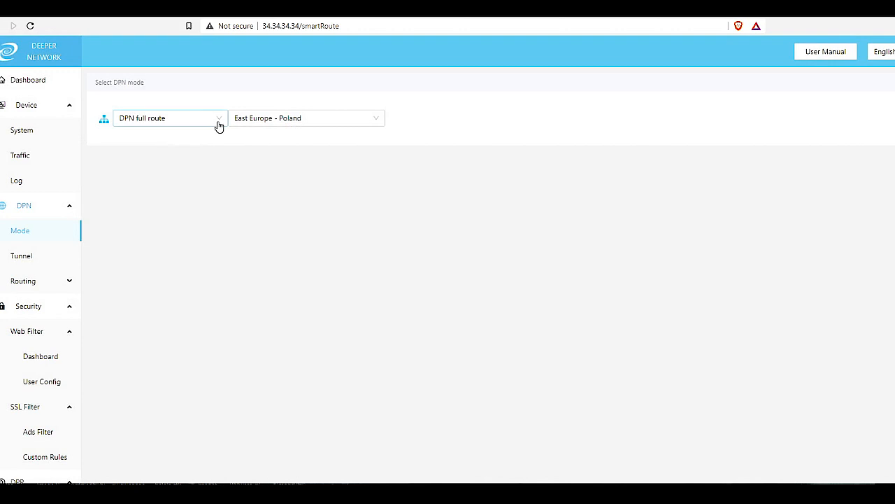
pyautogui.moveTo(247, 123)
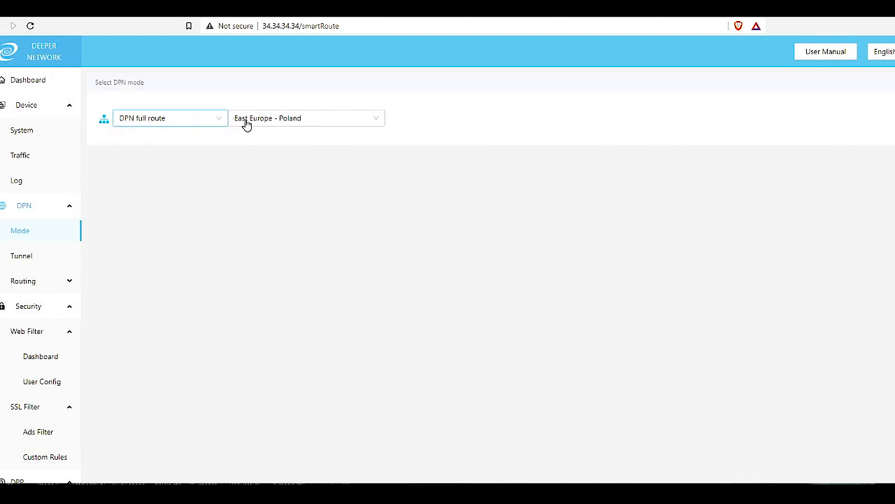
pyautogui.moveTo(31, 246)
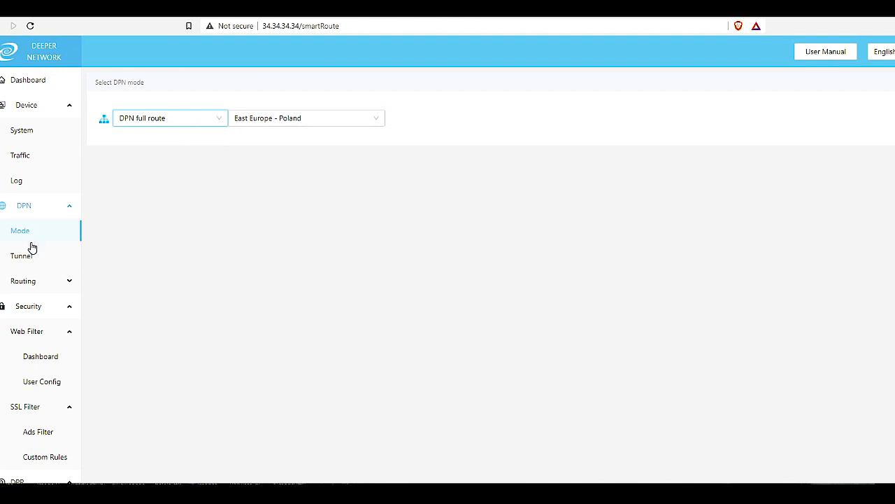
# Add a new tunnel with region the Caribbean and country Barbados to the tunnel list
pyautogui.click(21, 255)
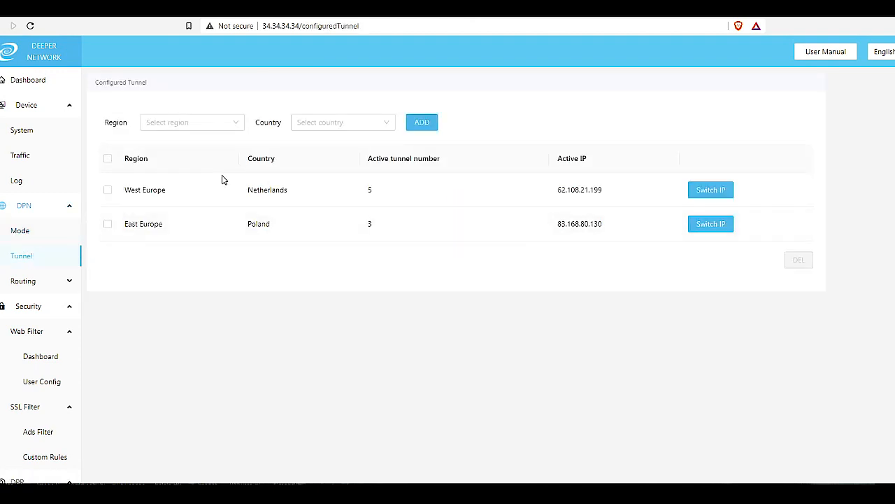
pyautogui.moveTo(235, 165)
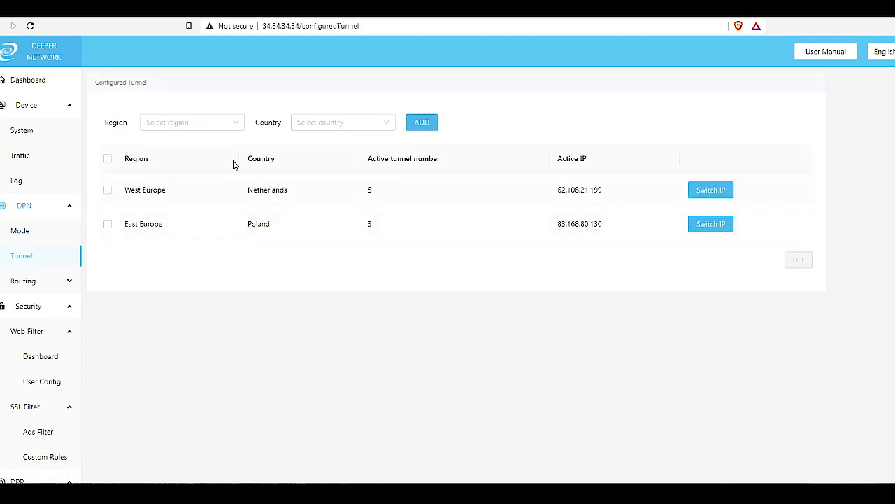
pyautogui.click(192, 122)
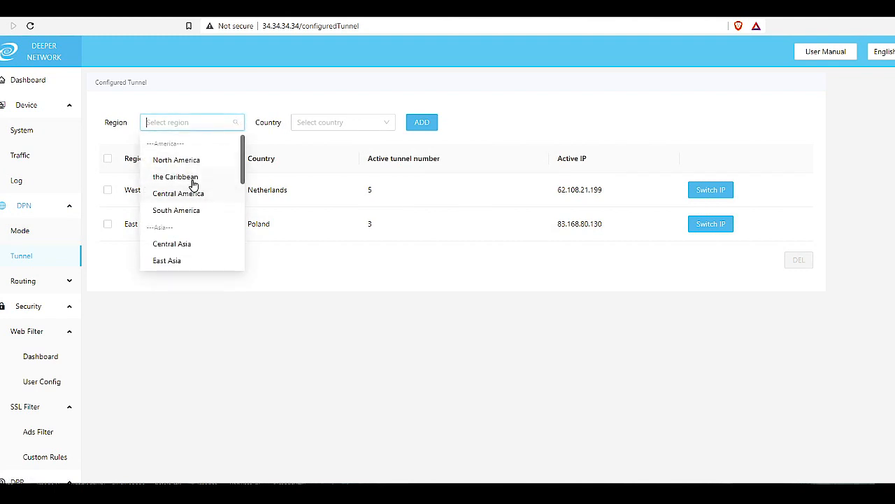
pyautogui.click(175, 176)
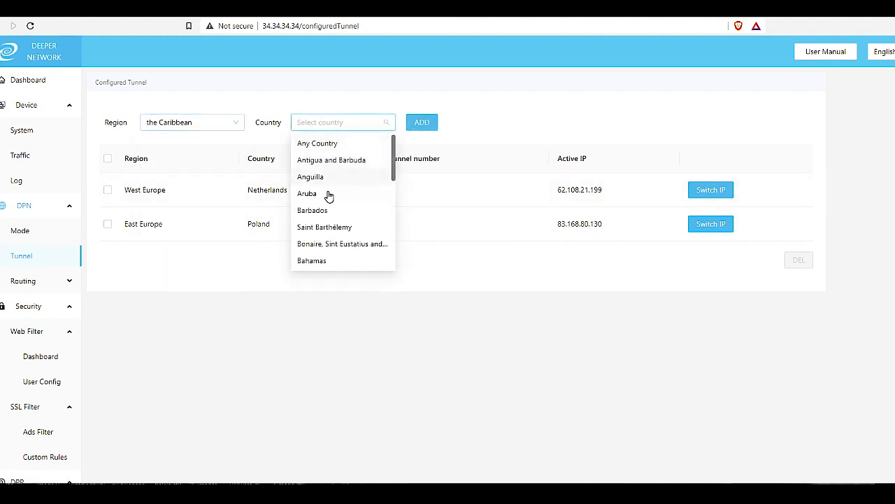
pyautogui.click(313, 210)
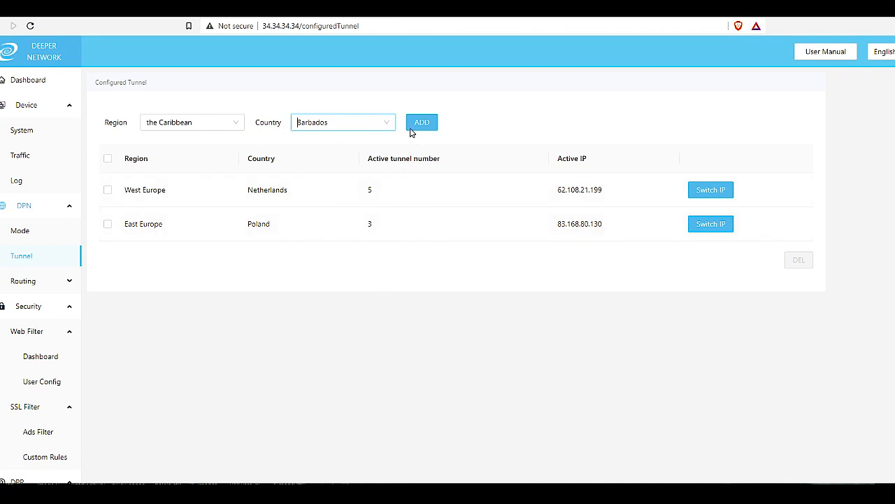
pyautogui.click(423, 121)
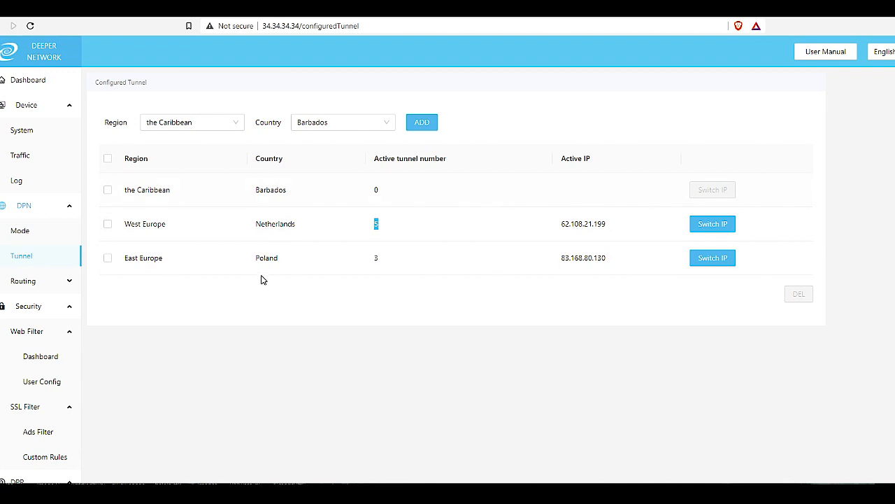
pyautogui.moveTo(592, 246)
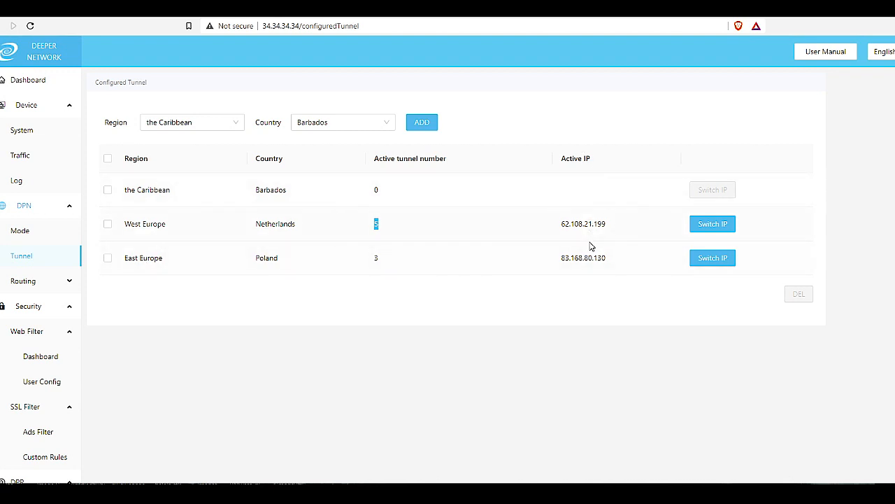
pyautogui.moveTo(62, 241)
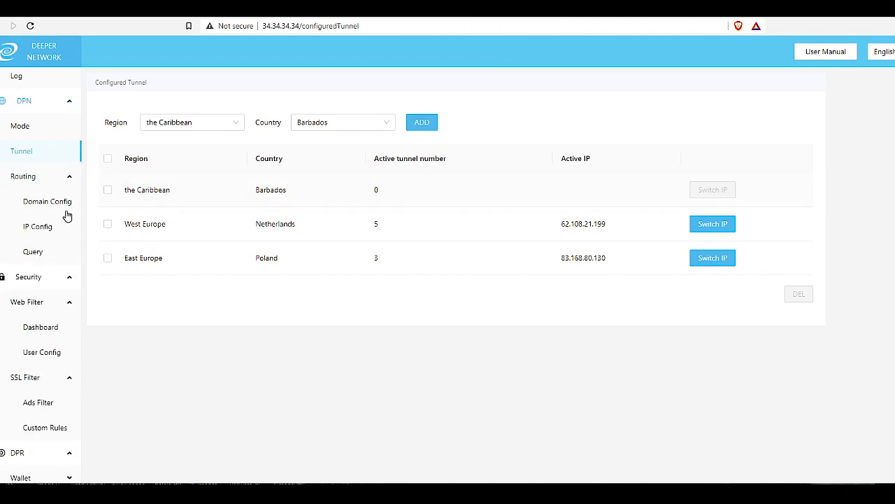
# Browse Routing Domain Config, IP Config and Query, then the Web Filter dashboard
pyautogui.click(48, 201)
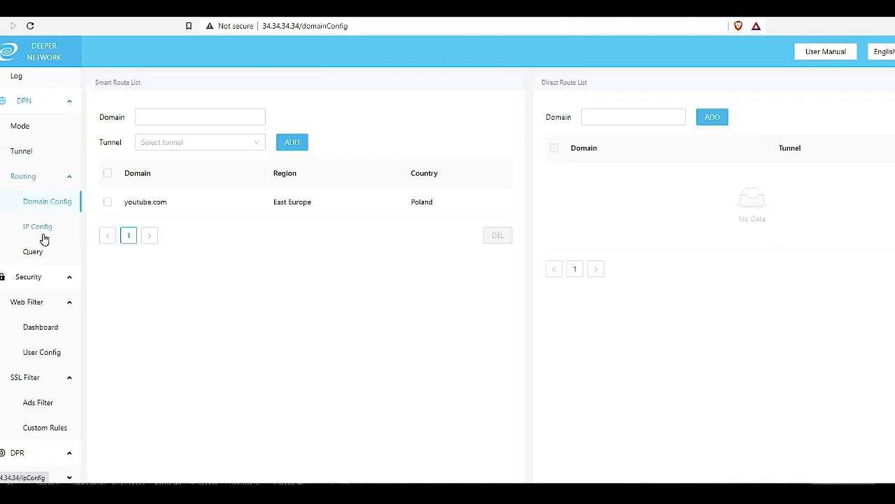
pyautogui.click(37, 227)
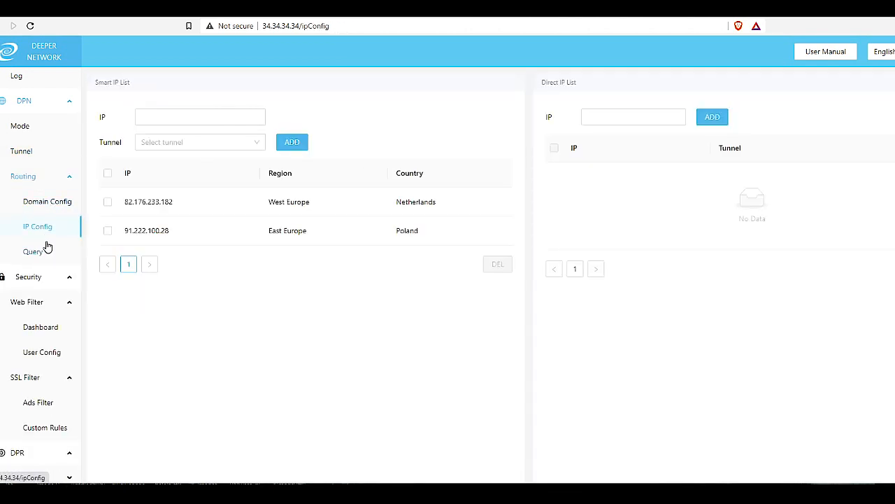
pyautogui.click(32, 251)
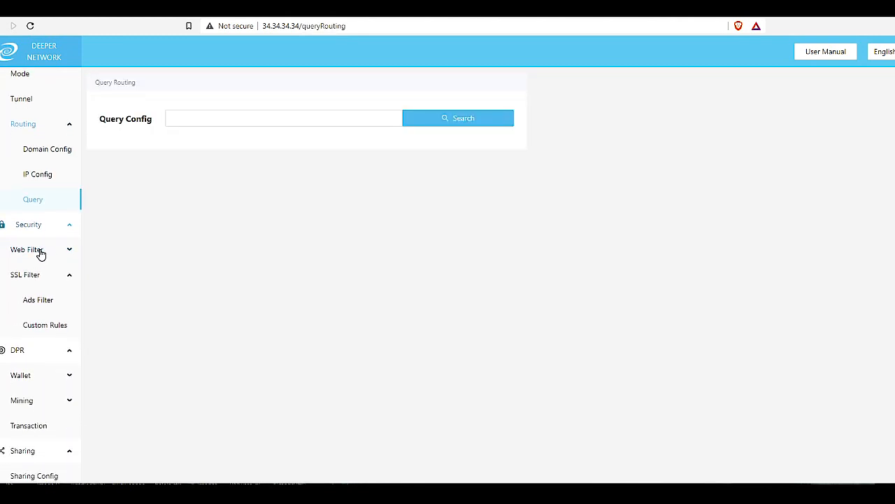
pyautogui.click(28, 249)
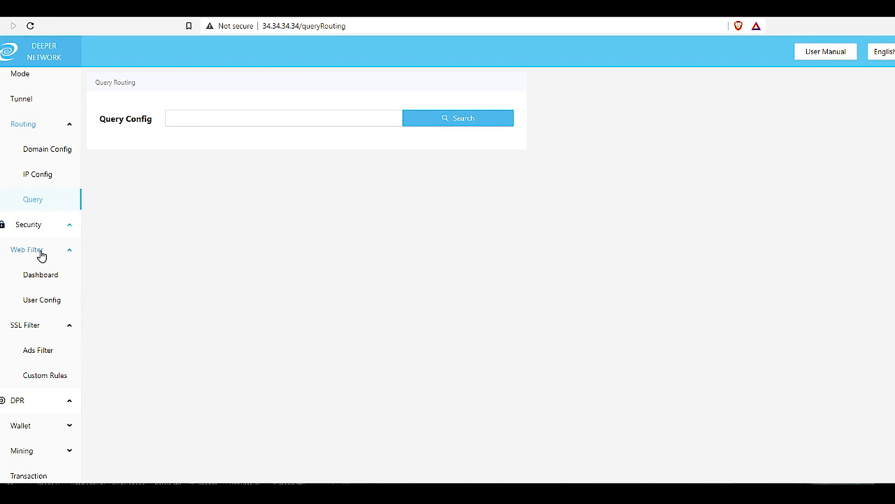
pyautogui.click(39, 274)
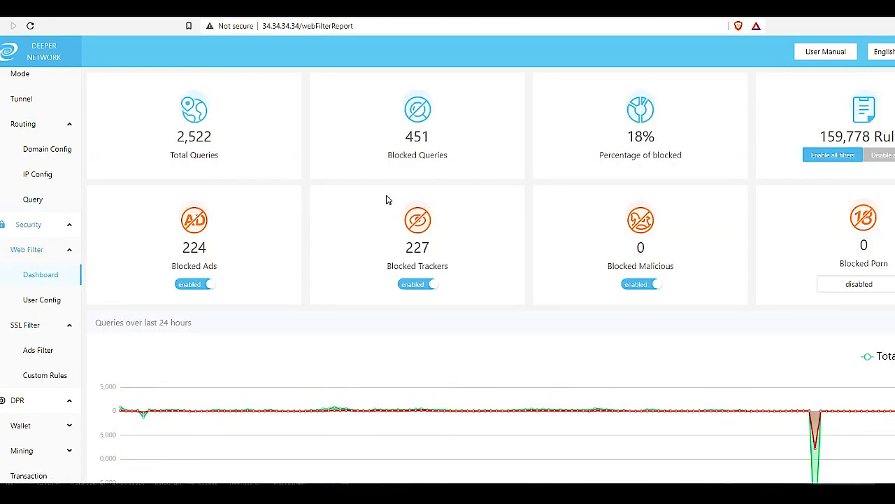
pyautogui.moveTo(505, 251)
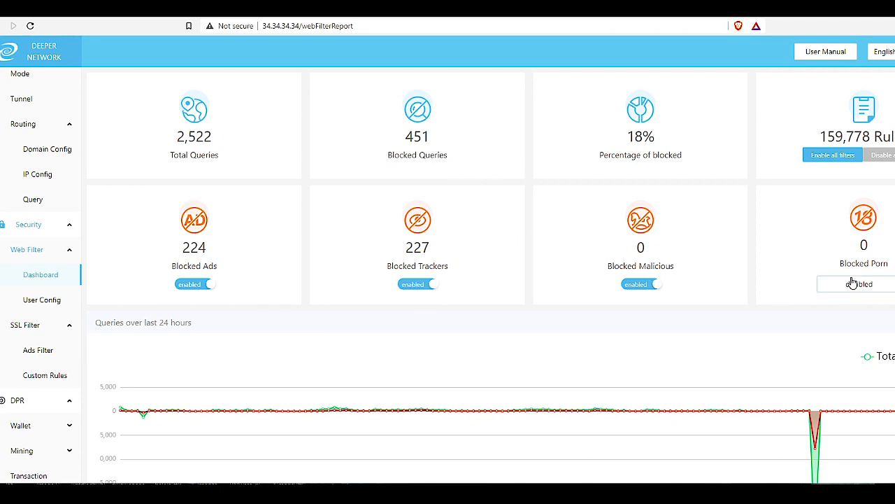
# Reach the Ads Filter settings showing the YouTube ads option unchecked
pyautogui.click(857, 283)
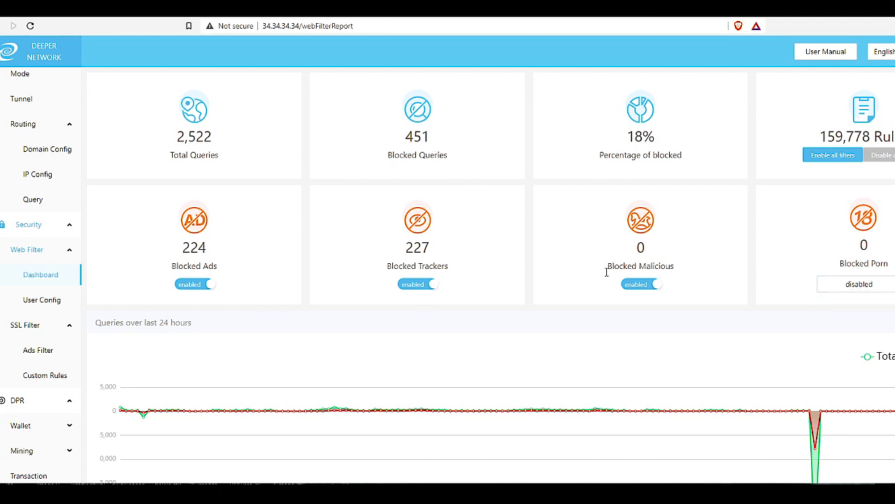
pyautogui.moveTo(128, 252)
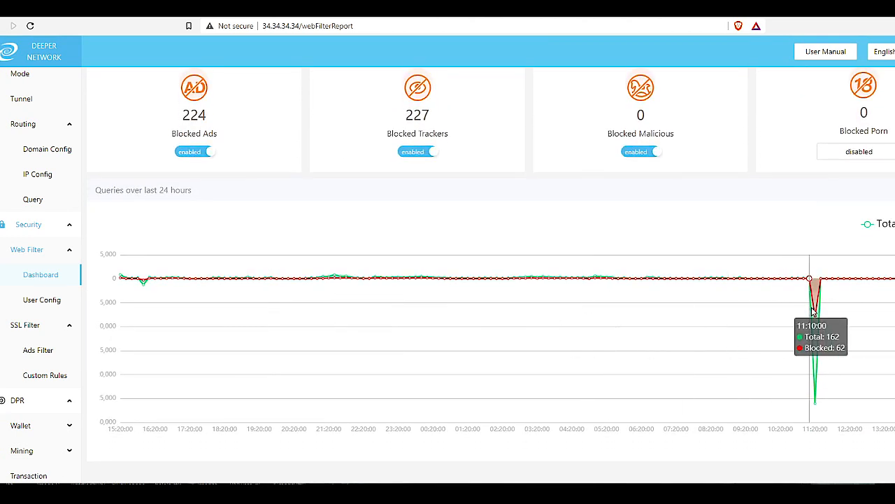
pyautogui.moveTo(45, 294)
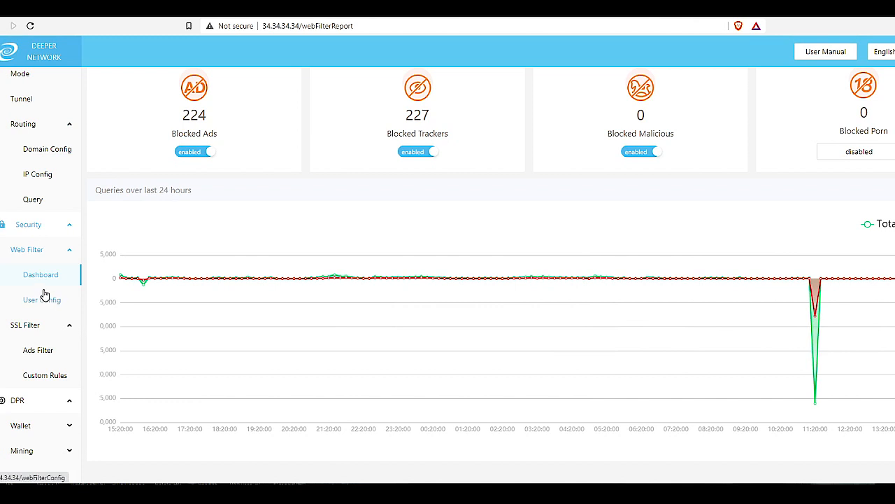
pyautogui.click(41, 300)
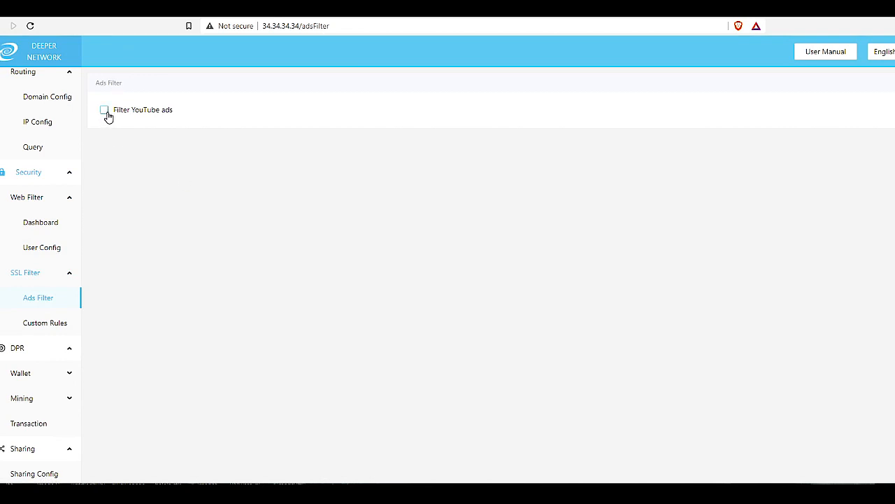
# Toggle Filter YouTube ads on then off again, then view the DPR Wallet Balance page
pyautogui.click(104, 109)
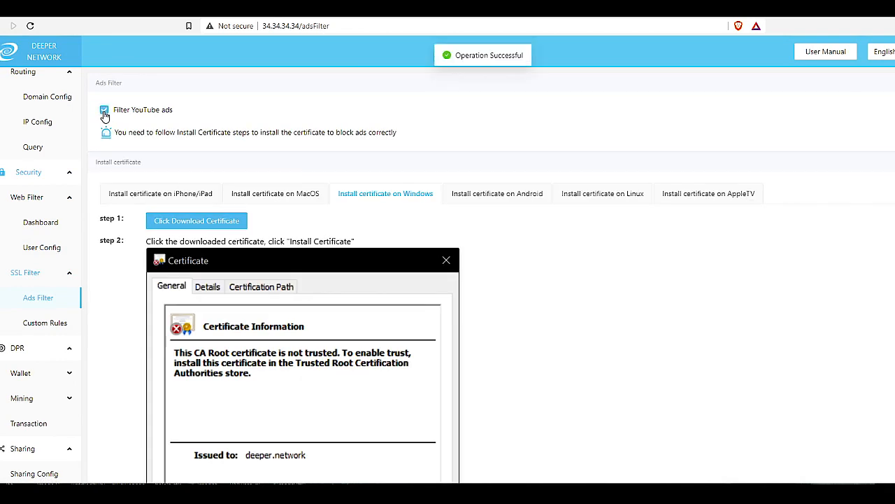
pyautogui.click(104, 109)
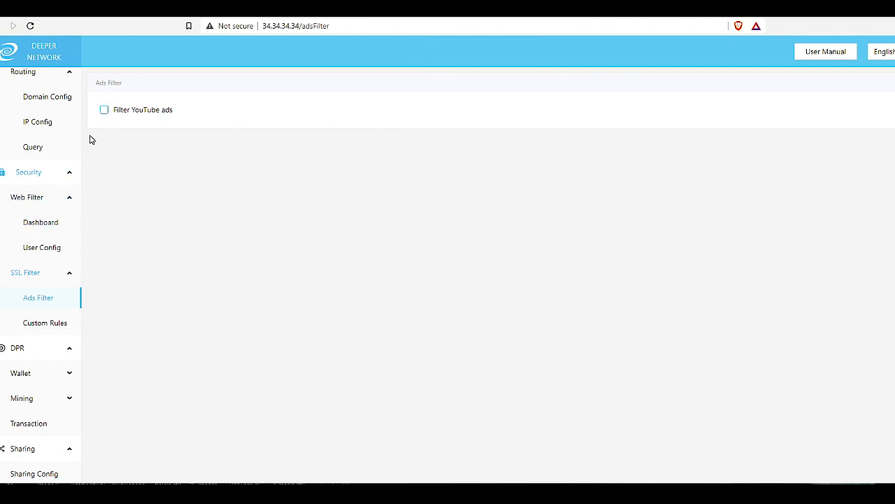
pyautogui.scroll(-3)
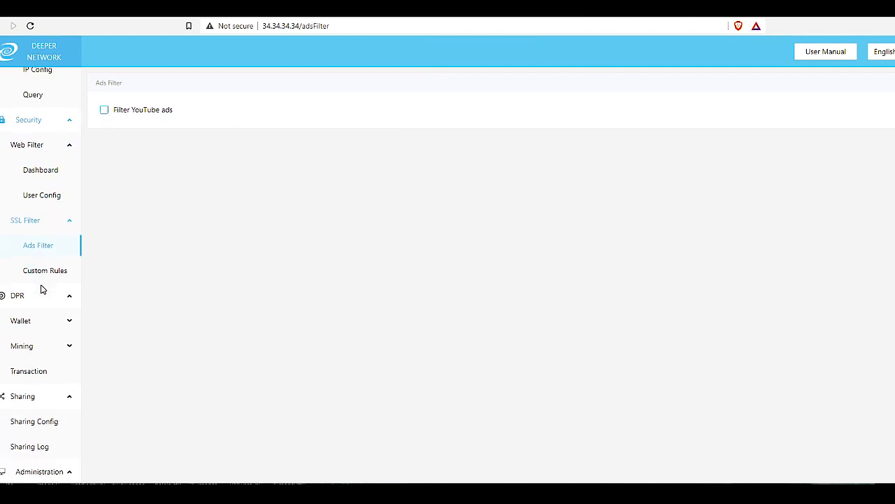
pyautogui.click(21, 321)
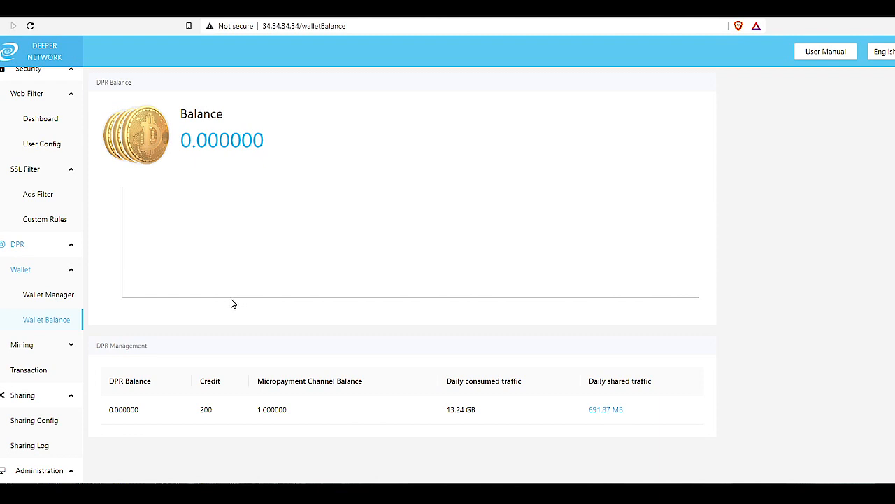
pyautogui.moveTo(413, 318)
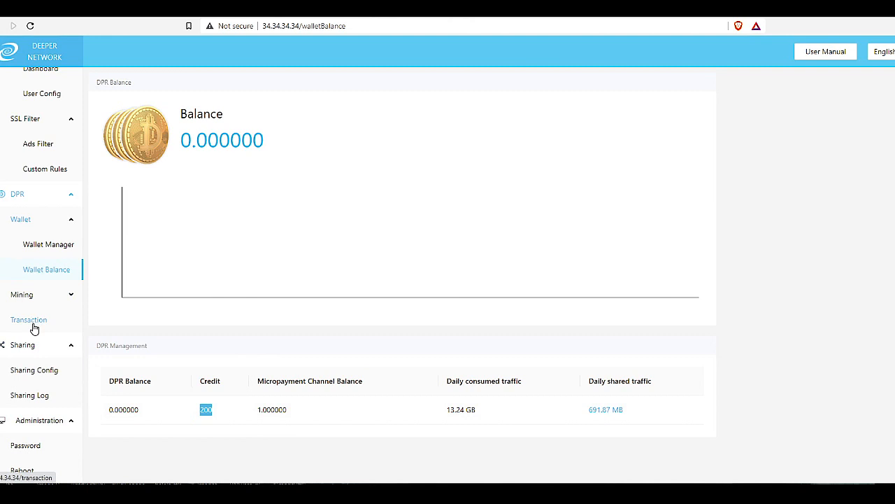
pyautogui.moveTo(49, 277)
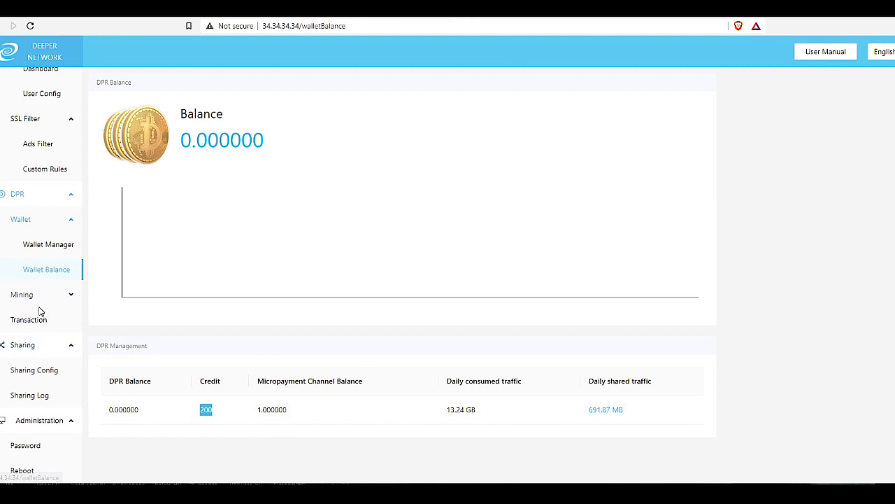
pyautogui.moveTo(39, 378)
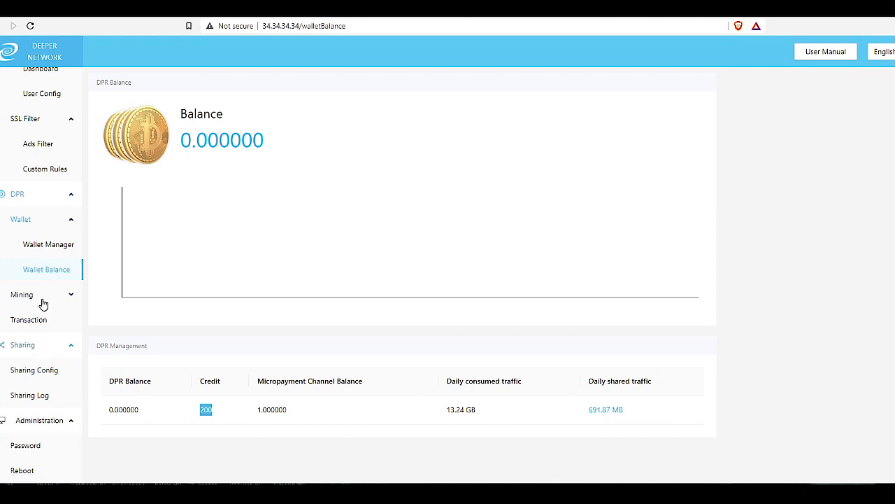
# View the DPR Transaction page's Balance Transfer tab, listing no transactions
pyautogui.click(28, 319)
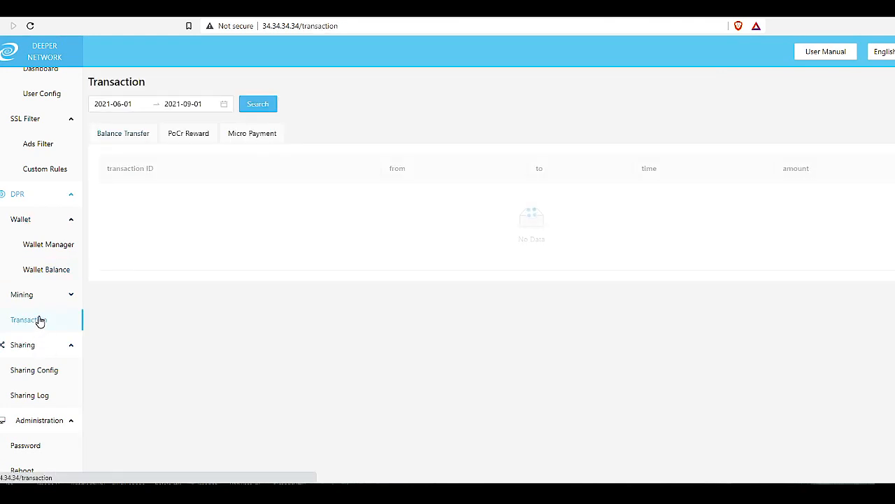
pyautogui.click(123, 133)
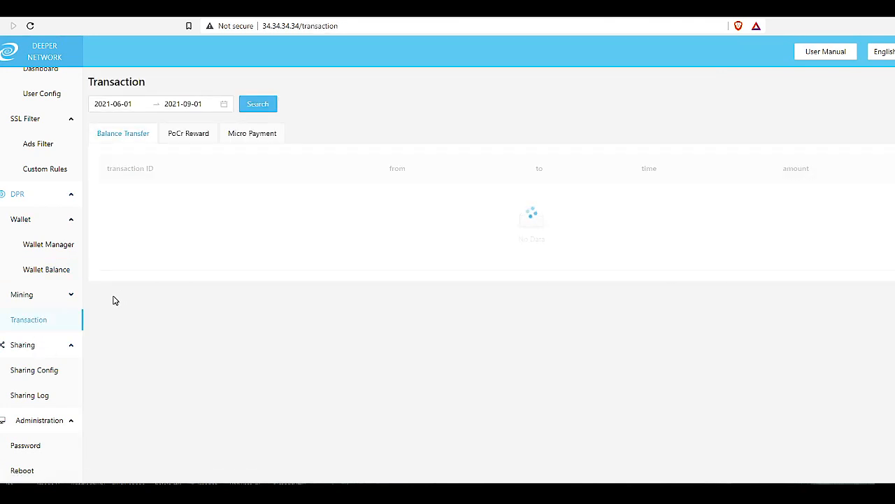
pyautogui.moveTo(142, 273)
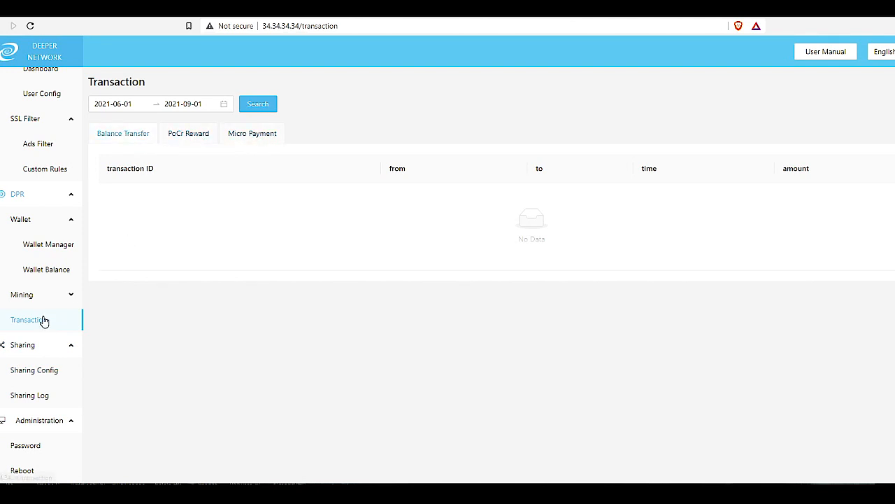
pyautogui.moveTo(35, 369)
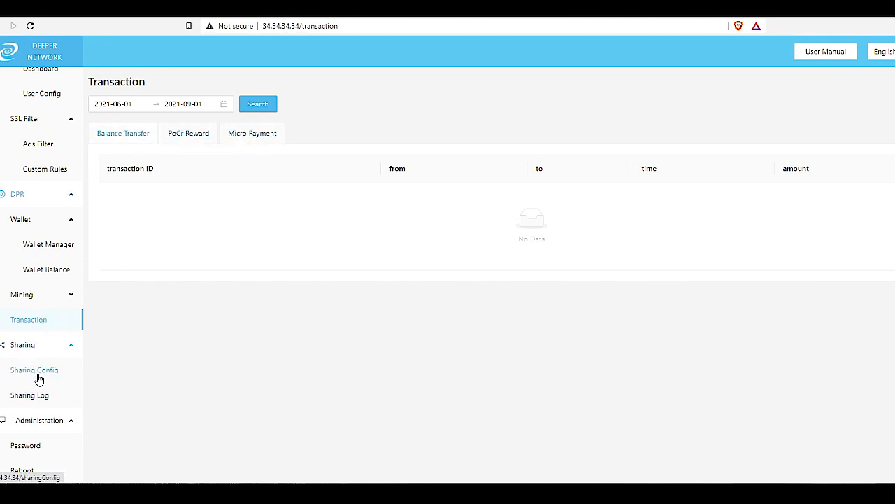
# Return to the main dashboard with the global connection map and notifications
pyautogui.click(41, 67)
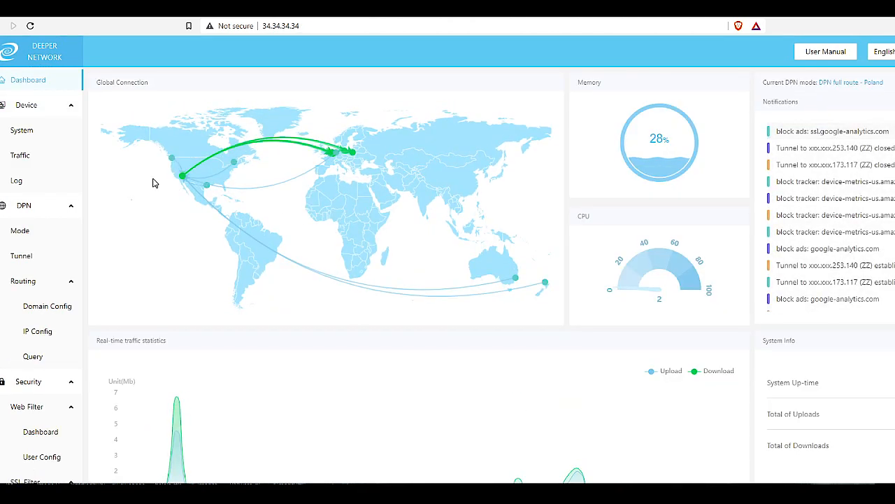
pyautogui.moveTo(106, 204)
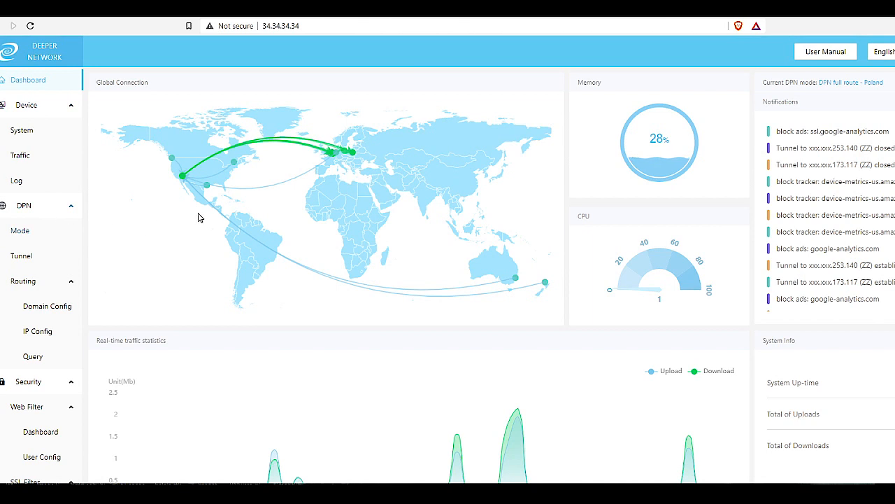
pyautogui.moveTo(340, 214)
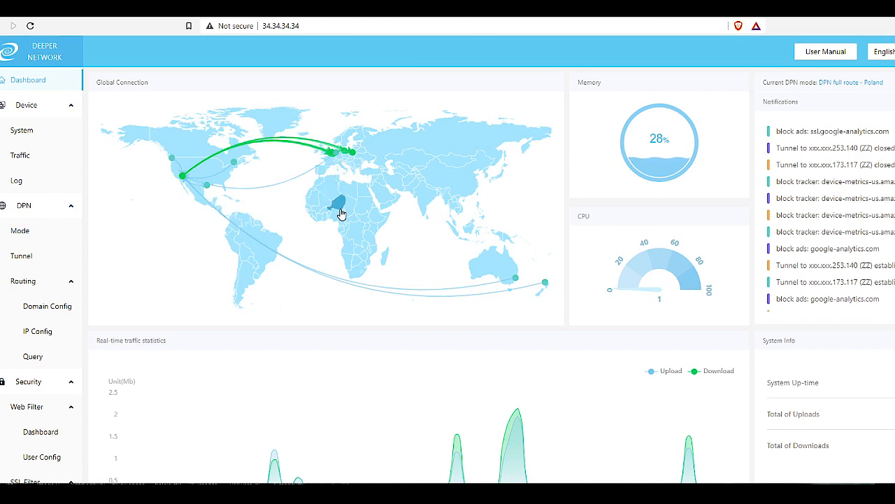
pyautogui.moveTo(47, 216)
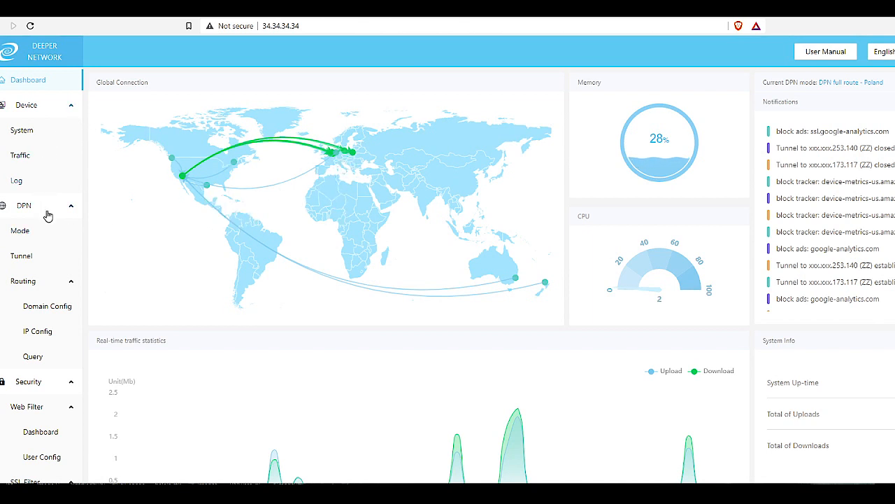
pyautogui.moveTo(324, 277)
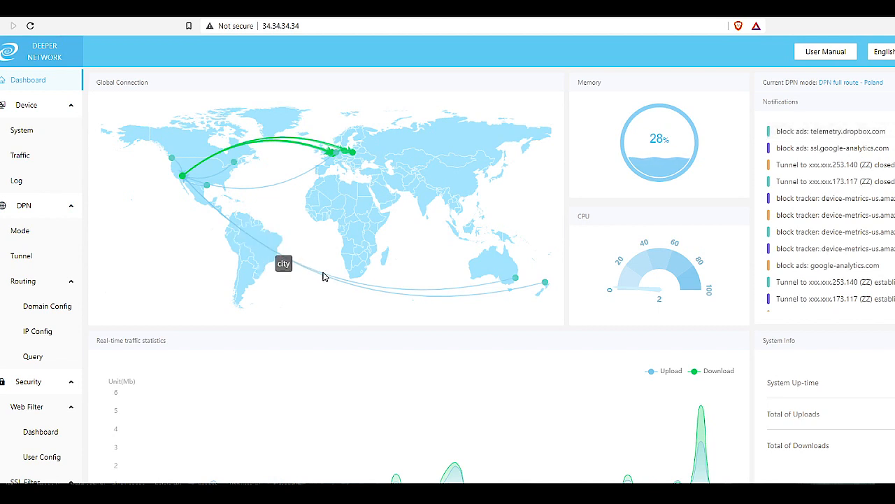
pyautogui.moveTo(375, 301)
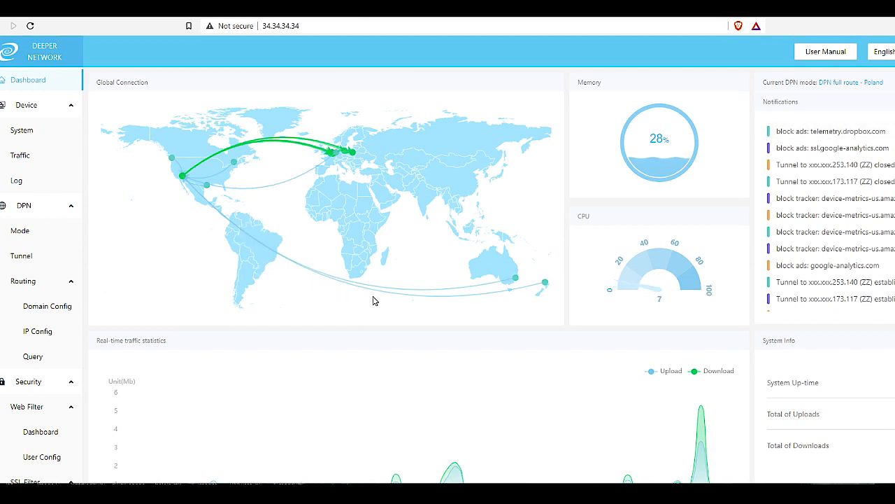
pyautogui.moveTo(338, 286)
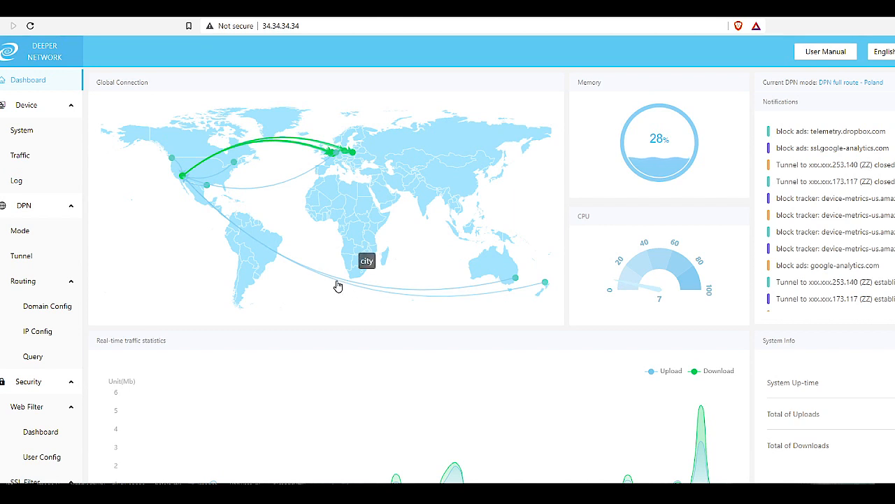
pyautogui.moveTo(266, 251)
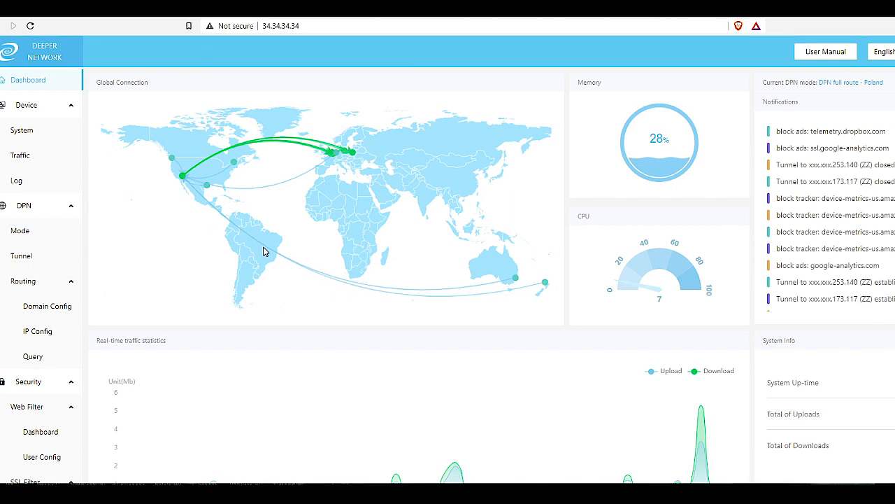
pyautogui.moveTo(198, 198)
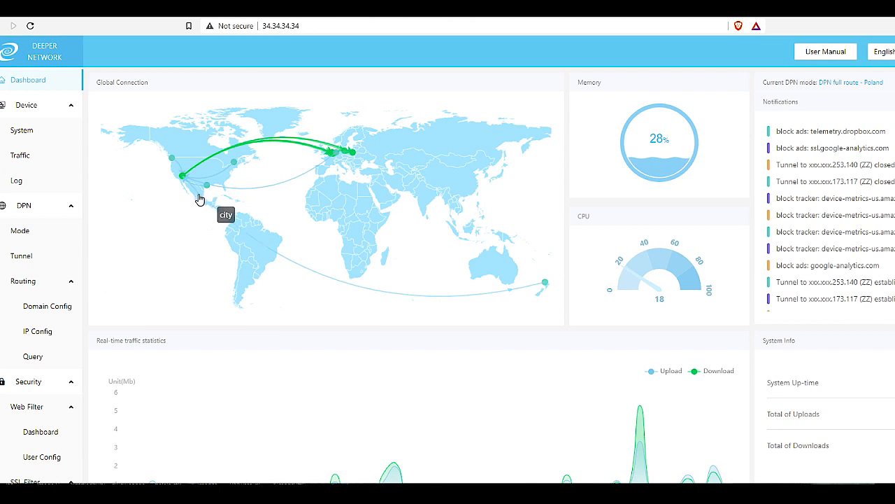
pyautogui.moveTo(193, 196)
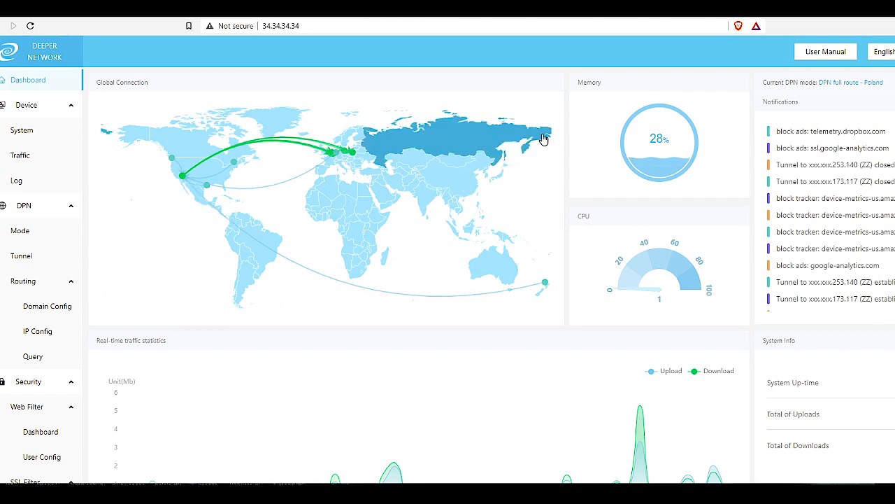
pyautogui.moveTo(733, 142)
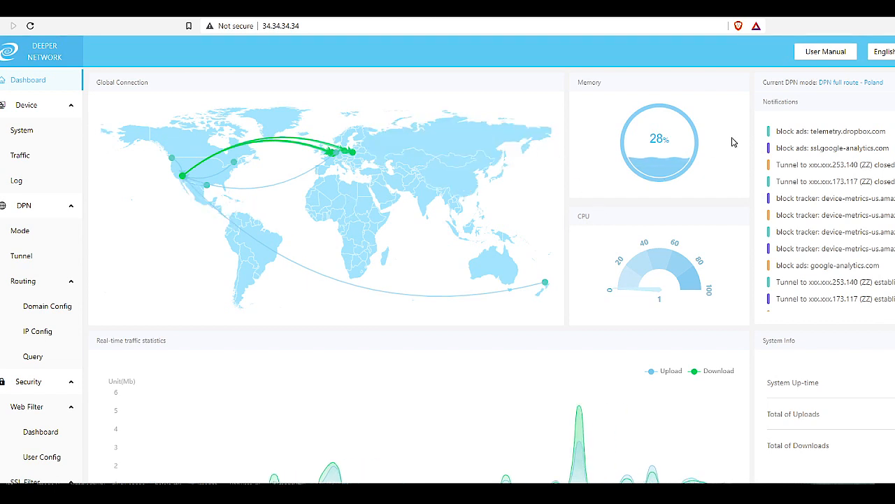